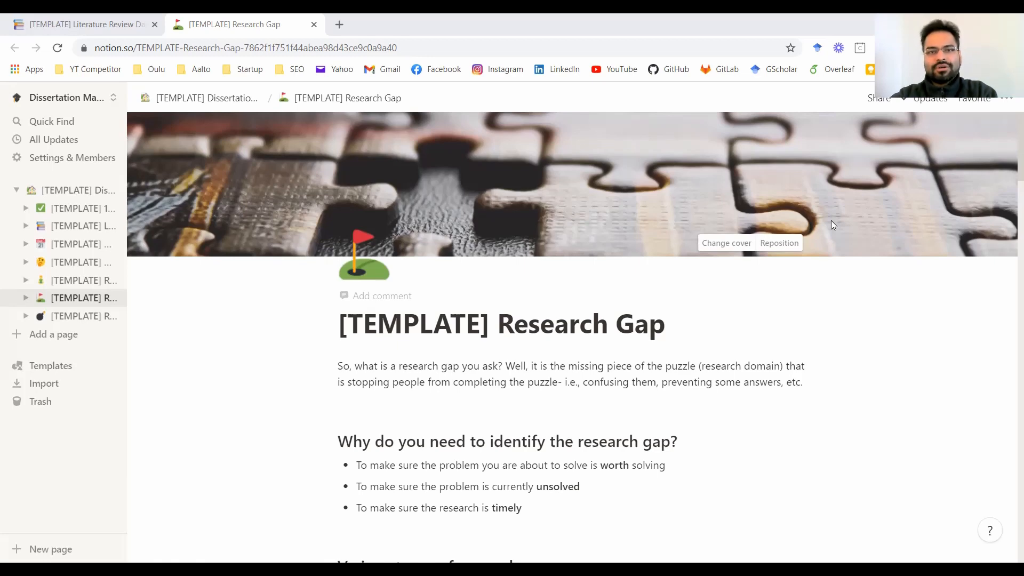
pyautogui.moveTo(333, 171)
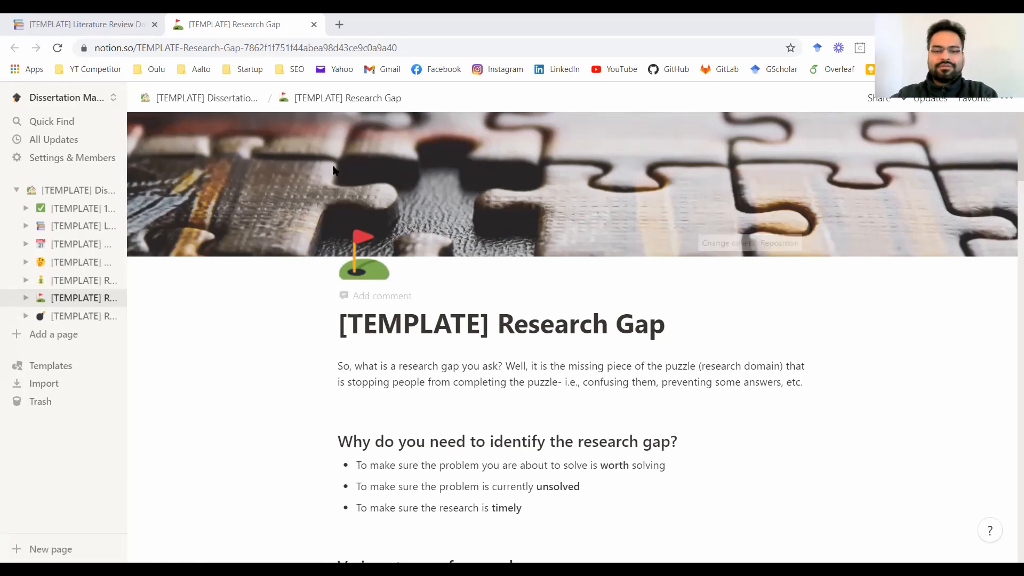
pyautogui.moveTo(570, 163)
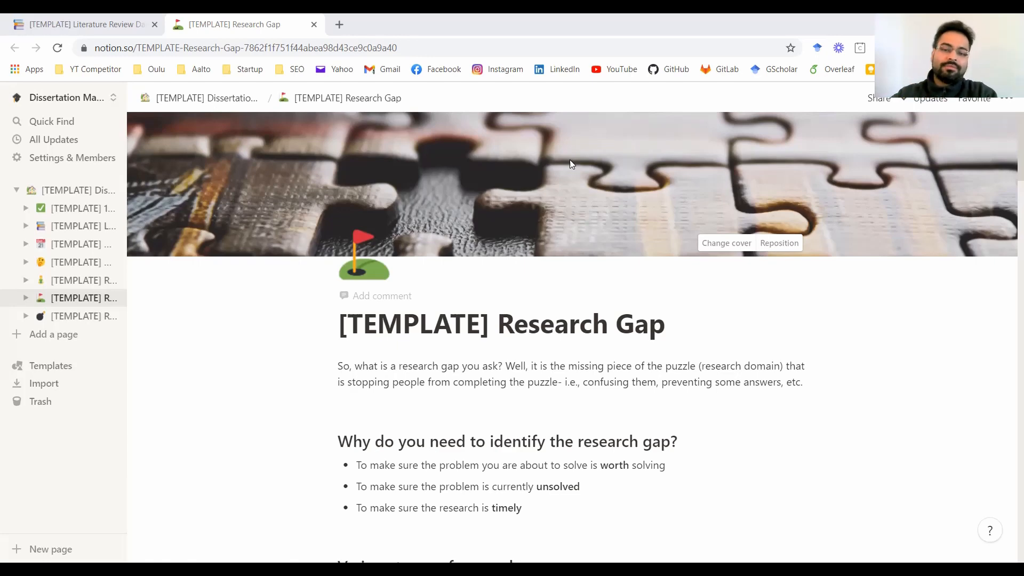
pyautogui.moveTo(381, 180)
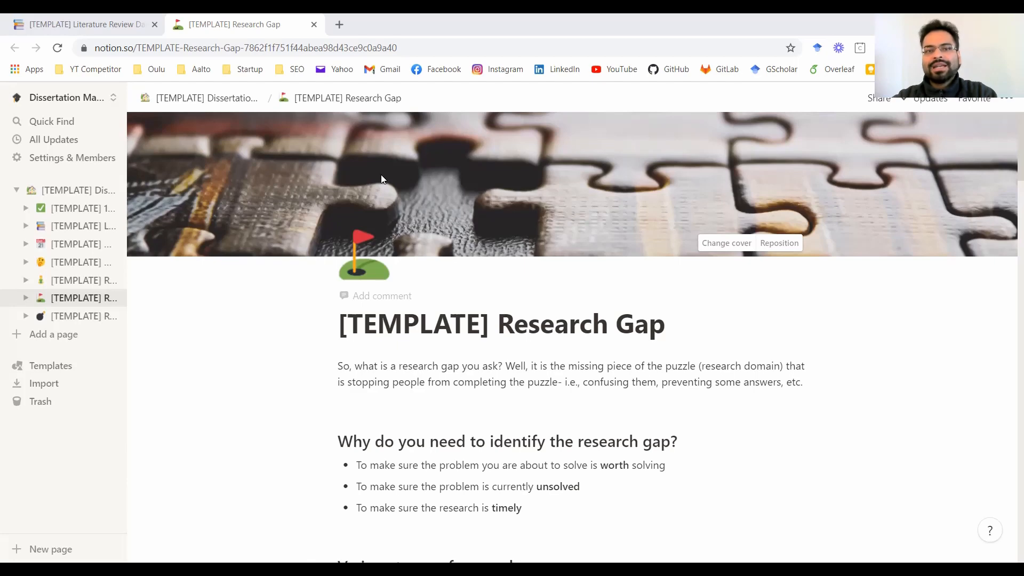
pyautogui.moveTo(397, 177)
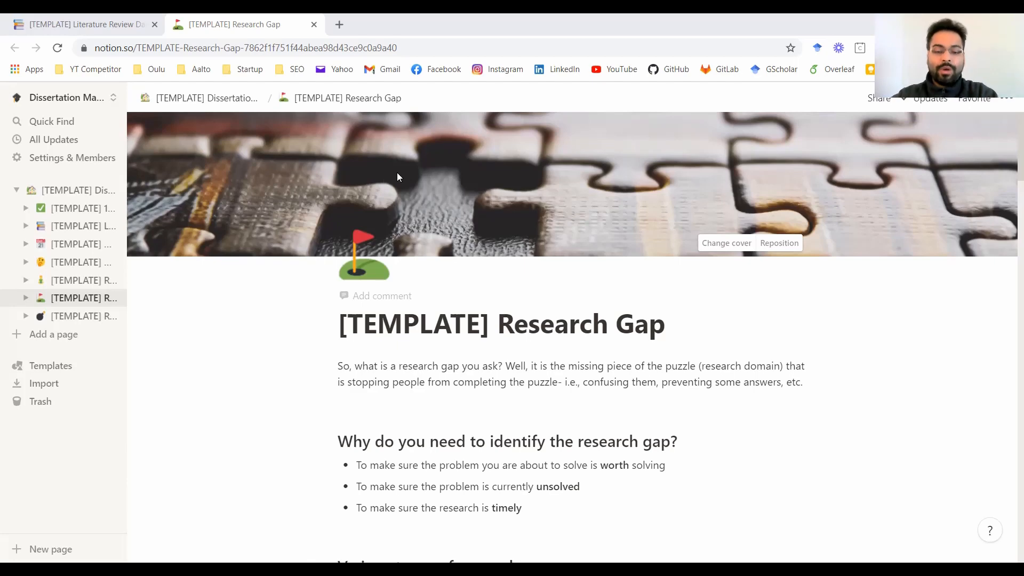
# Scroll down to the 'Various types of research gaps' heading defining evidence, knowledge and methodological gaps.
pyautogui.scroll(-3)
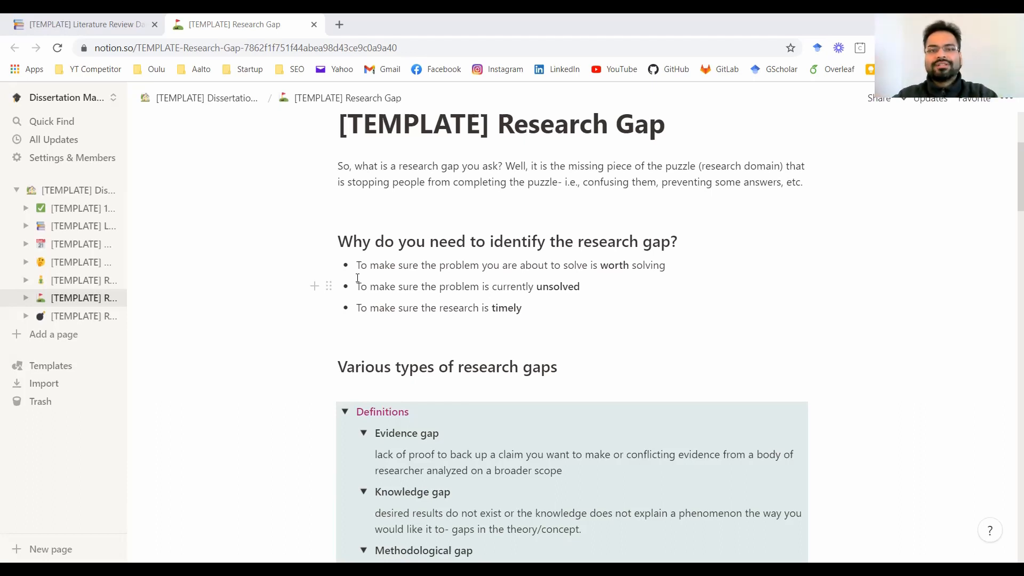
pyautogui.moveTo(404, 264)
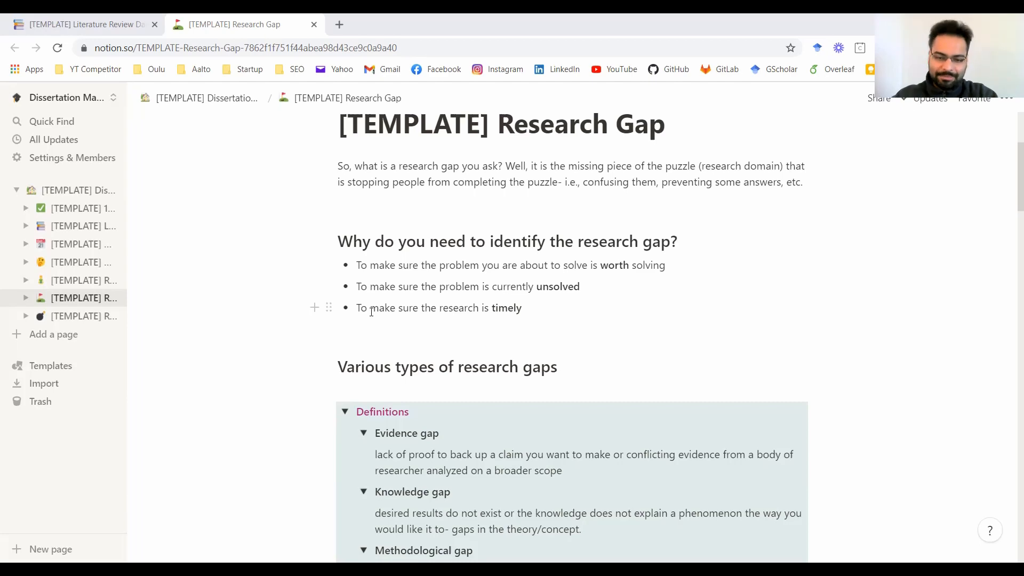
# Scroll further to show all five gap definitions, including contextual and technological gaps.
pyautogui.scroll(-3)
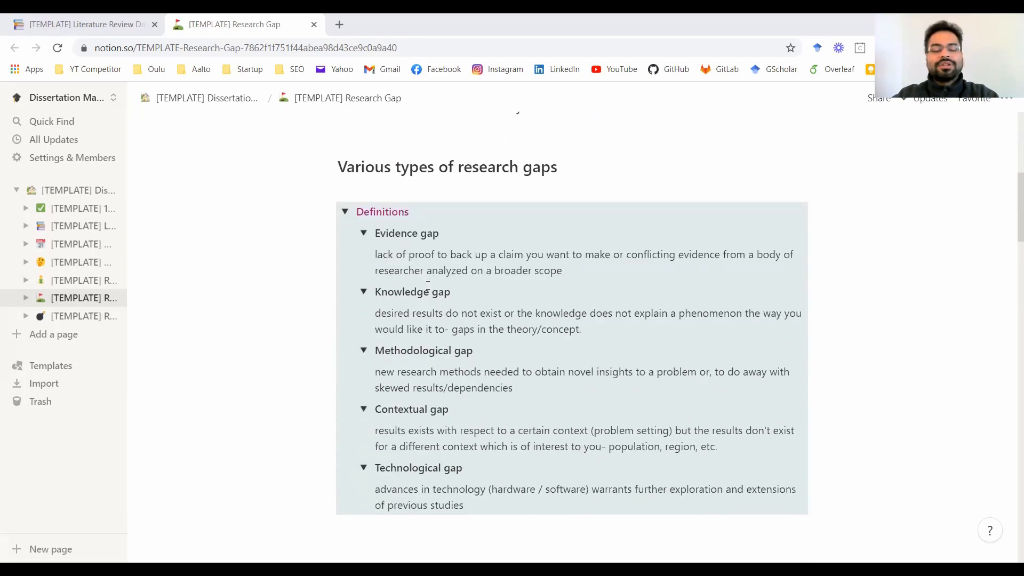
pyautogui.moveTo(585, 330)
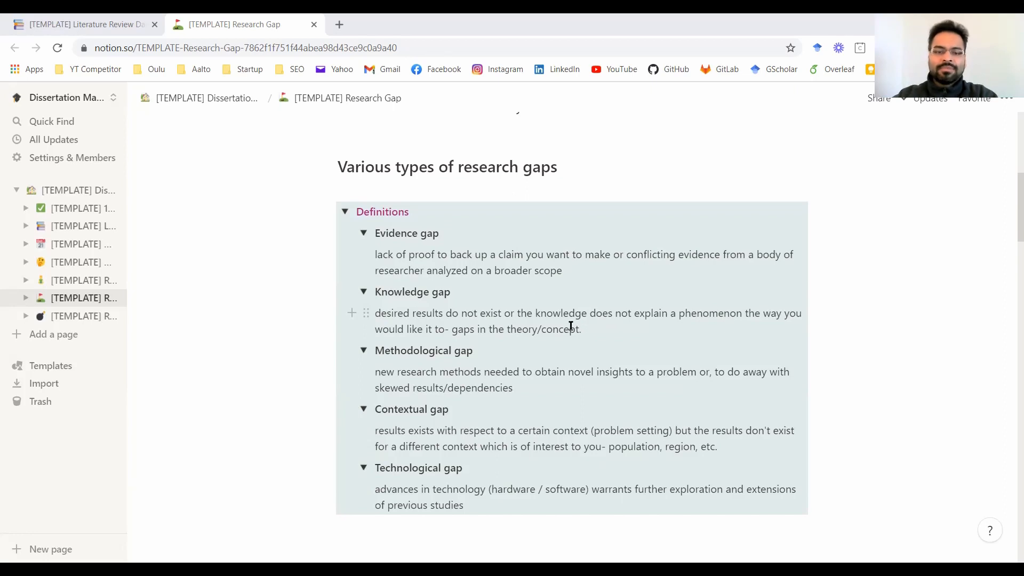
pyautogui.moveTo(493, 333)
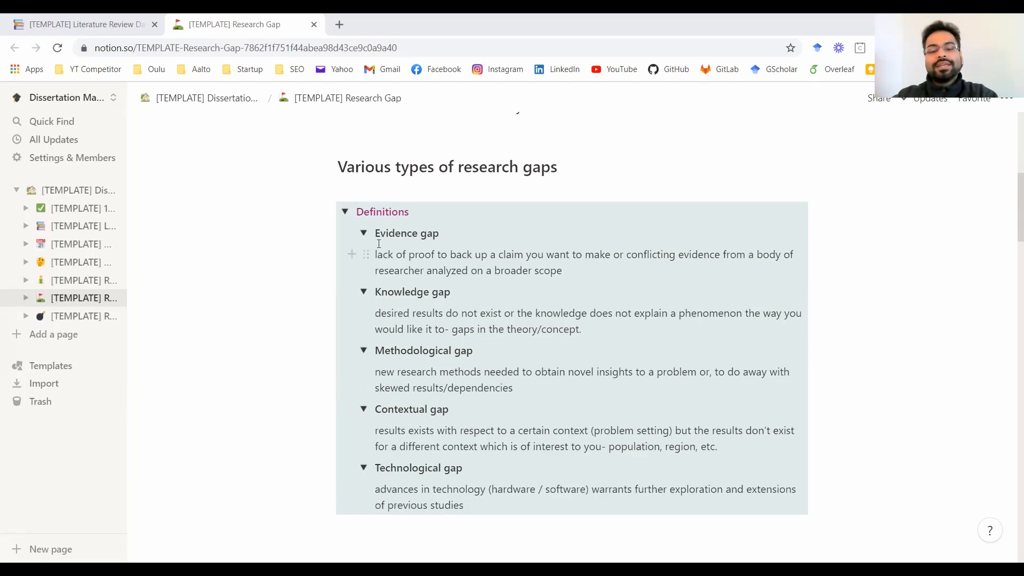
pyautogui.moveTo(483, 308)
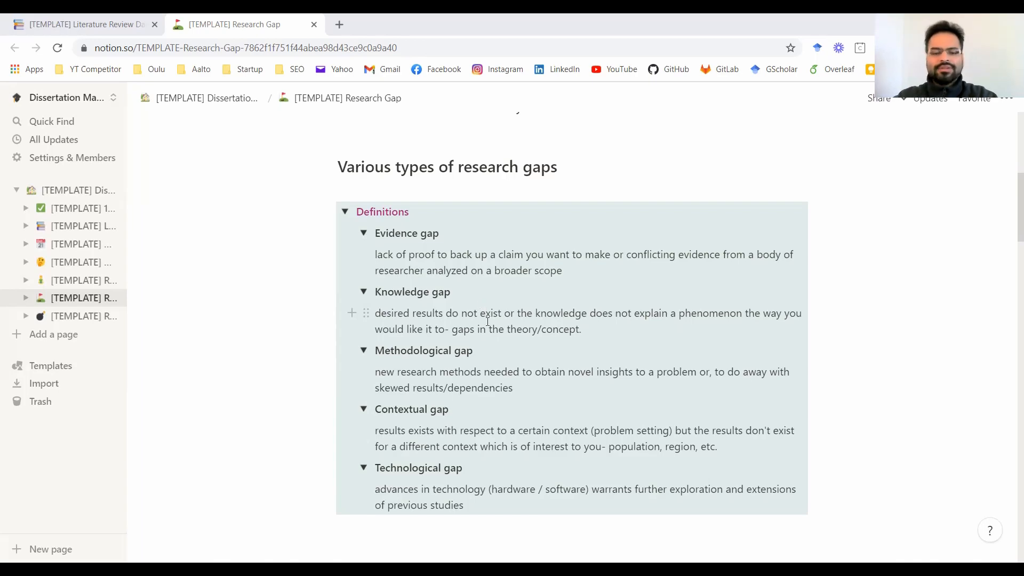
pyautogui.moveTo(432, 364)
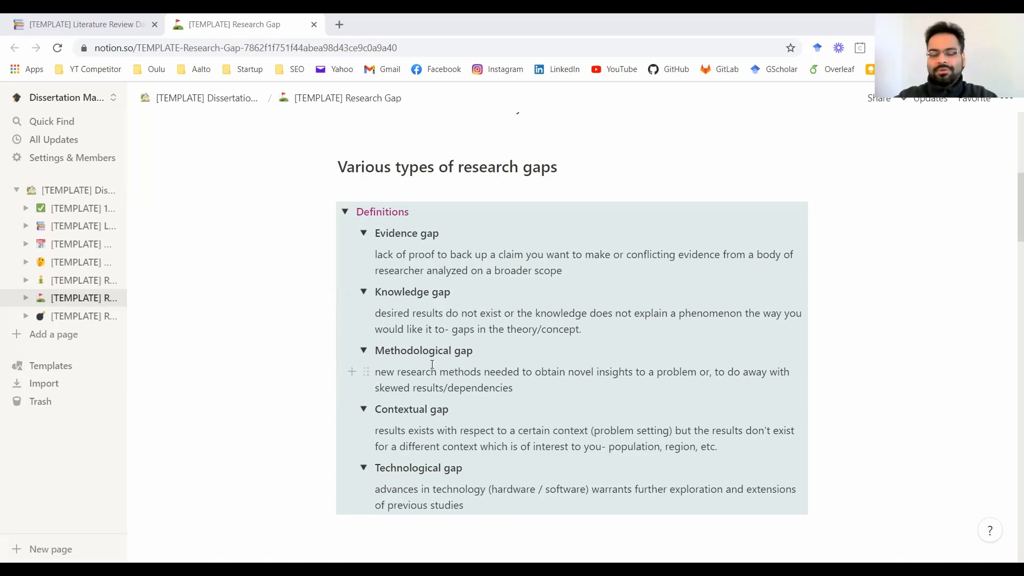
pyautogui.scroll(3)
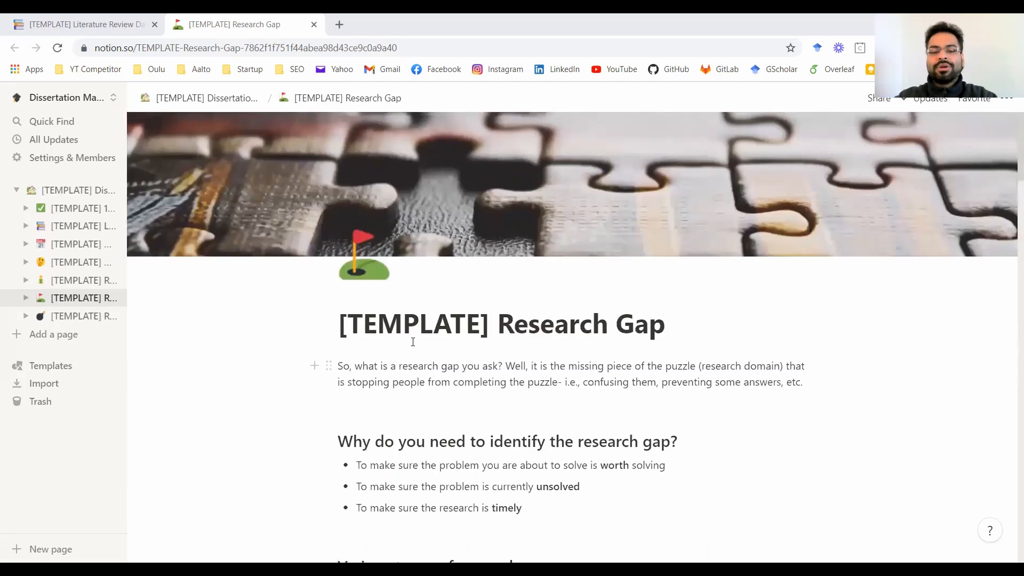
pyautogui.moveTo(387, 162)
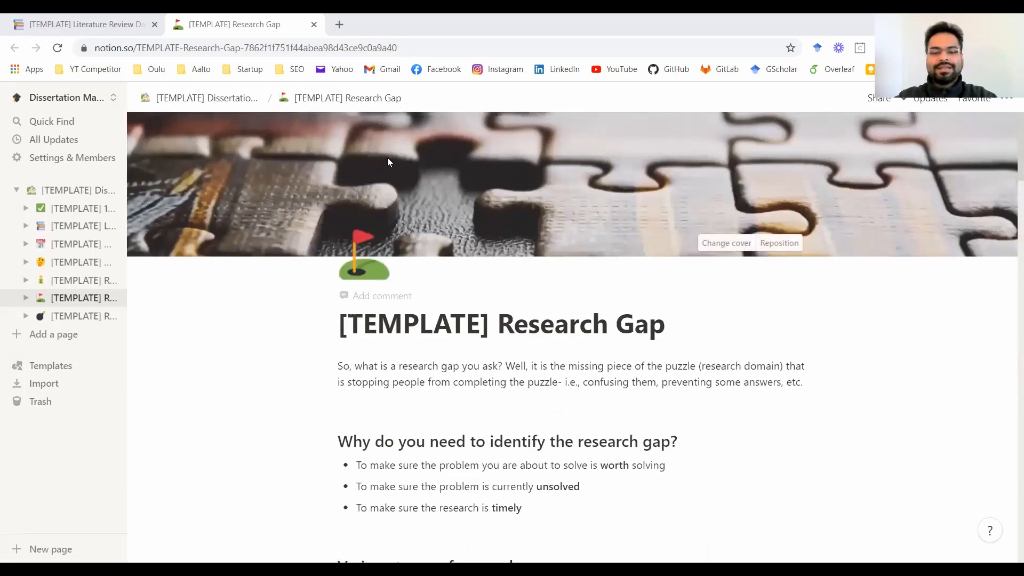
pyautogui.moveTo(429, 207)
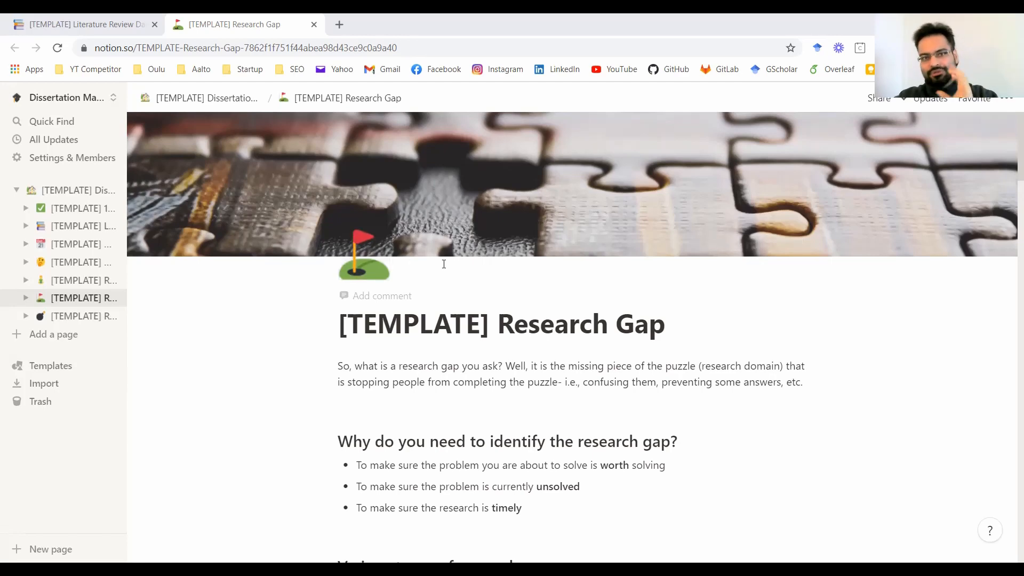
pyautogui.scroll(-3)
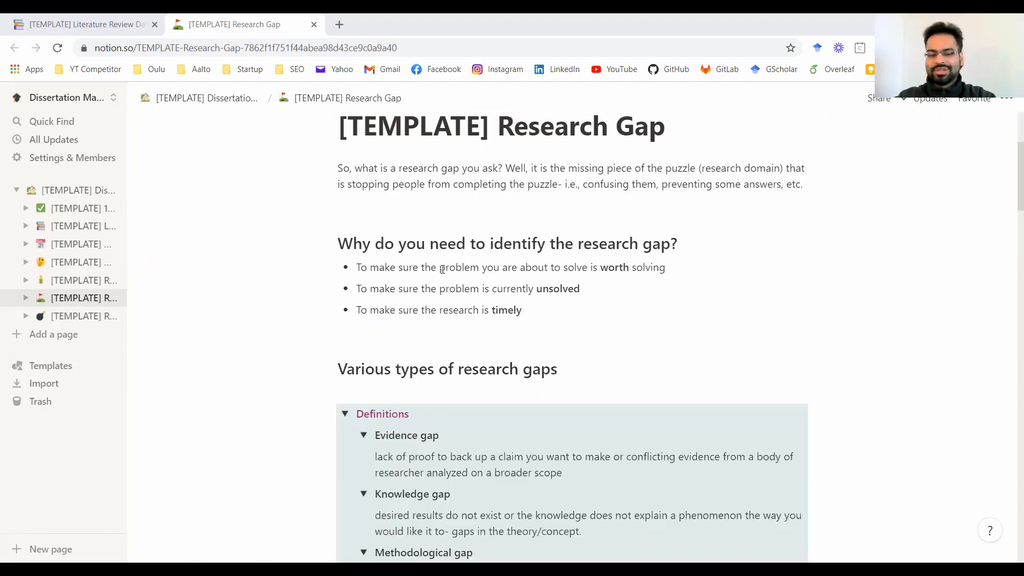
pyautogui.scroll(-3)
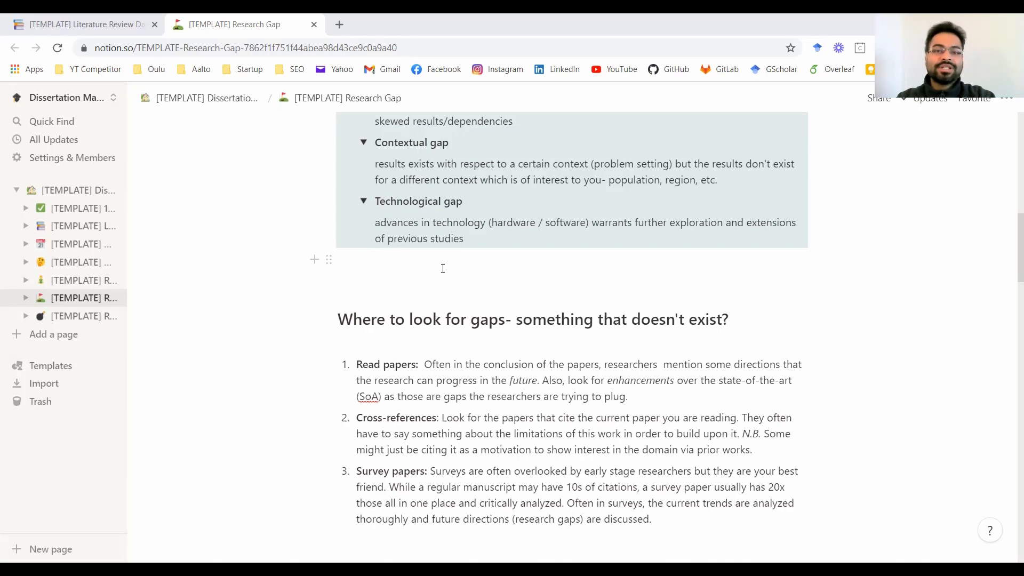
pyautogui.scroll(3)
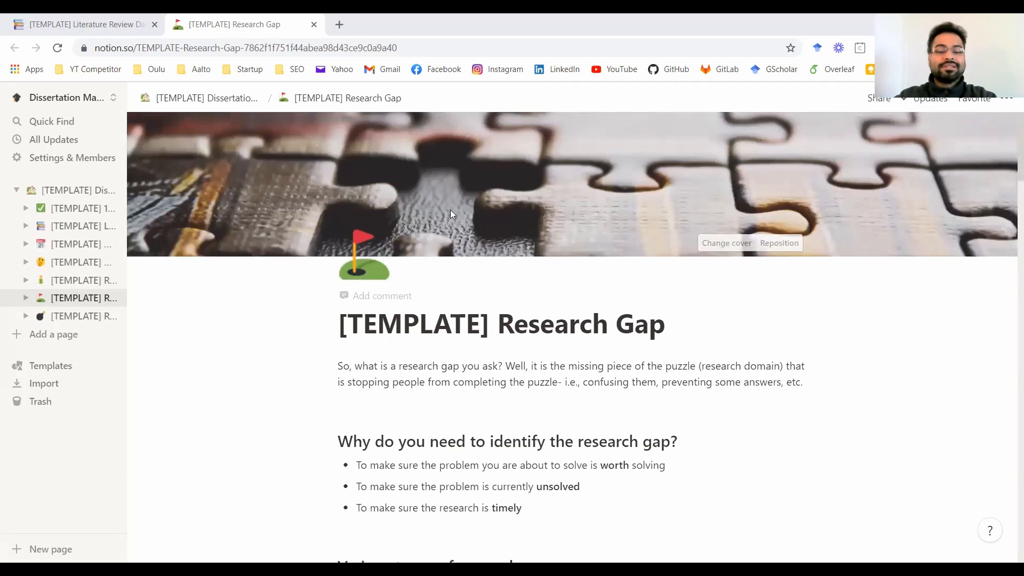
pyautogui.scroll(-3)
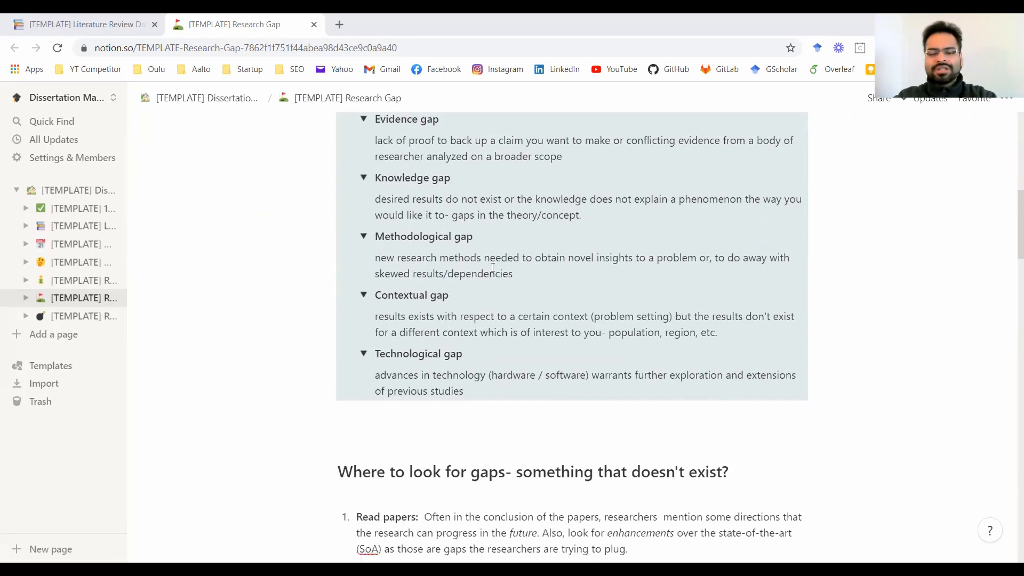
pyautogui.scroll(-3)
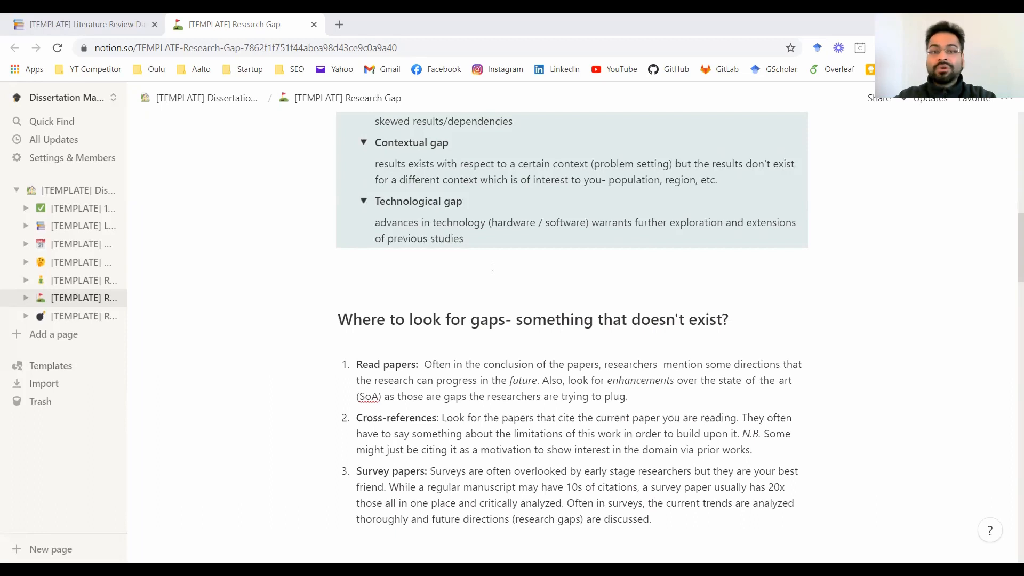
pyautogui.scroll(-3)
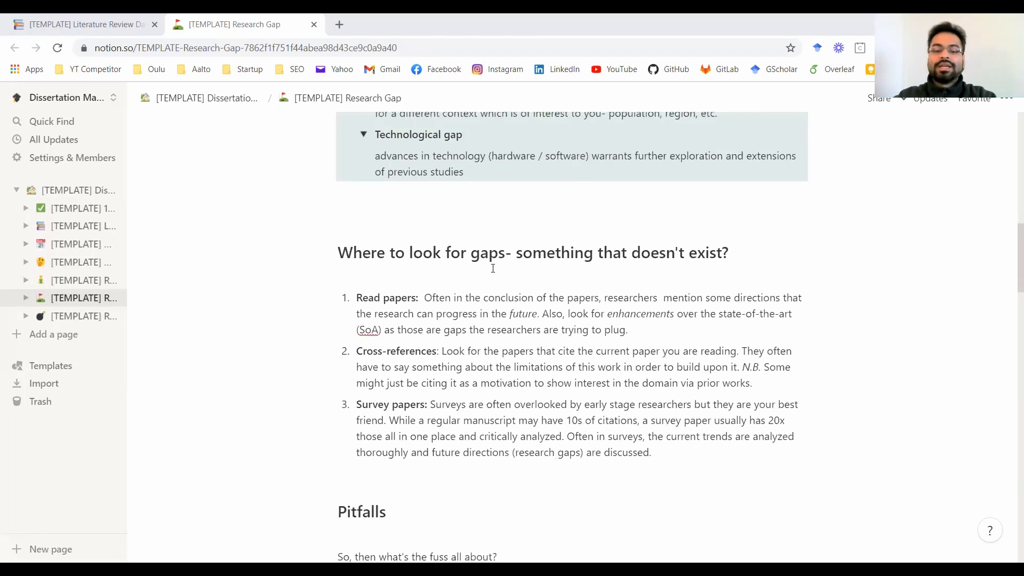
pyautogui.scroll(3)
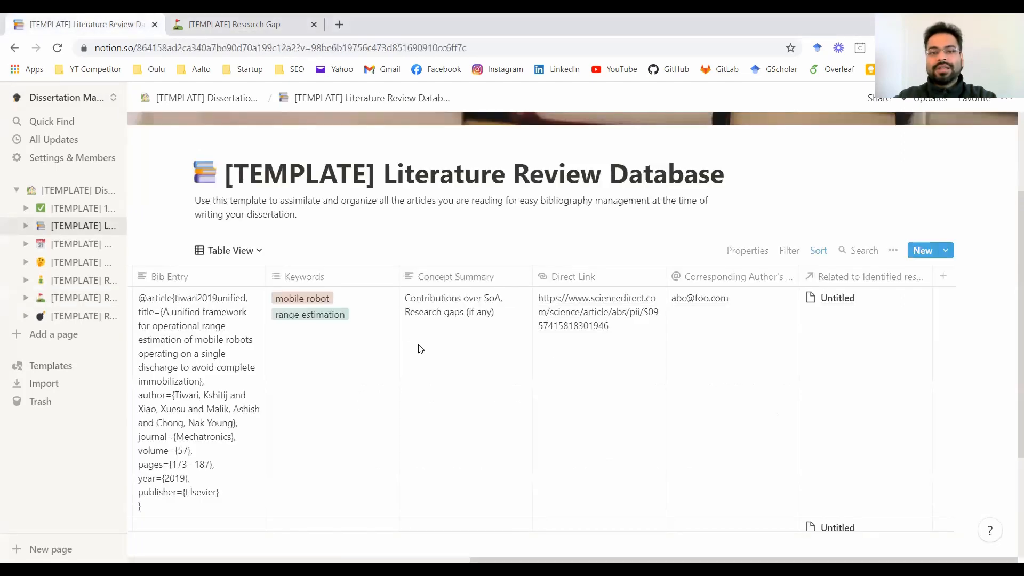
pyautogui.moveTo(467, 395)
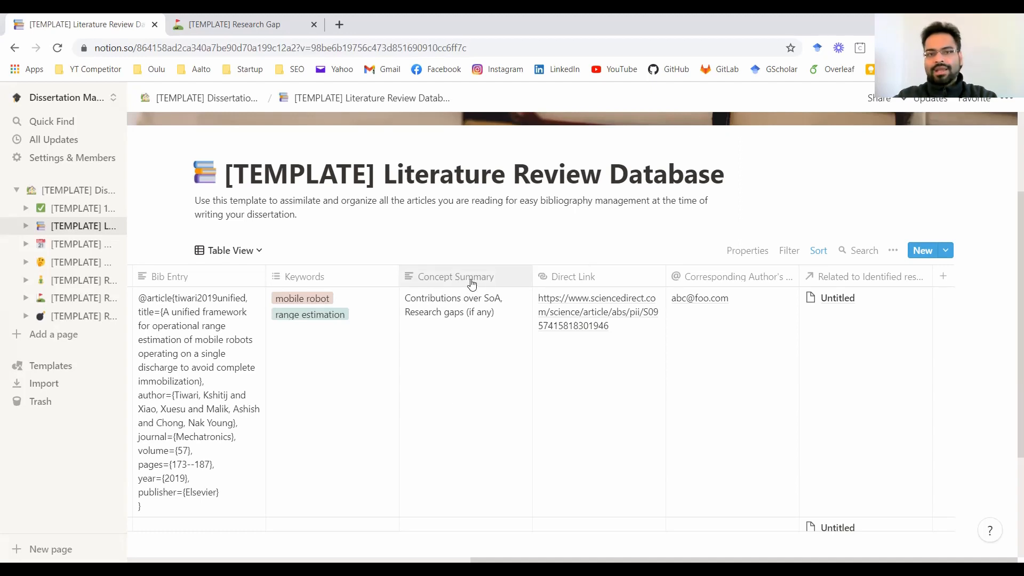
pyautogui.moveTo(461, 358)
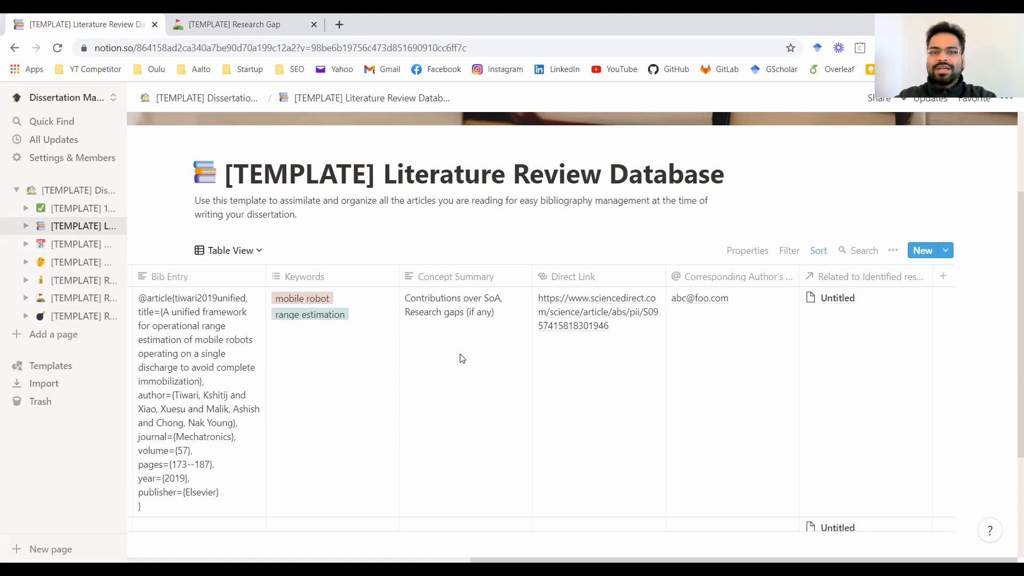
pyautogui.moveTo(399, 317)
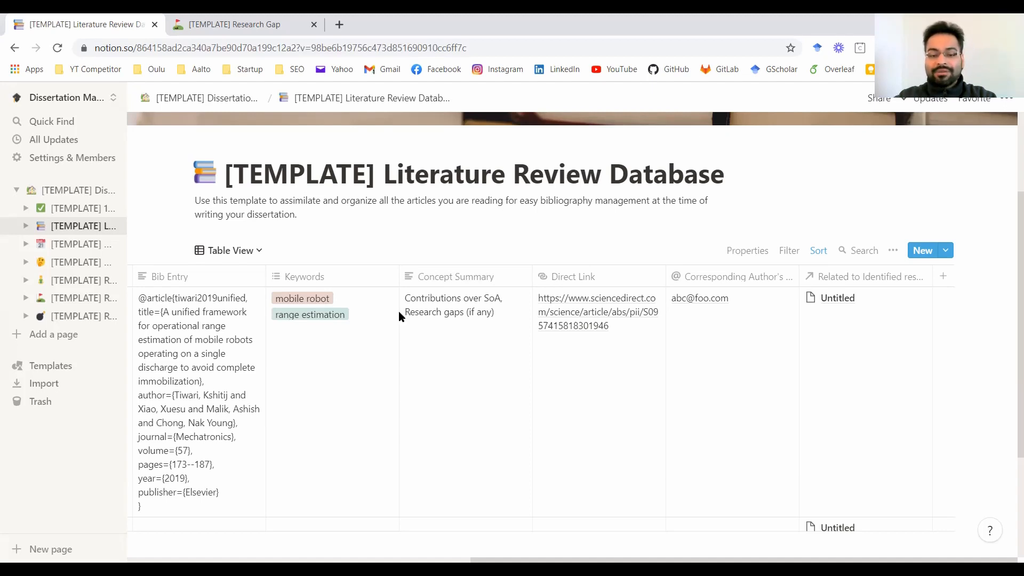
pyautogui.moveTo(457, 316)
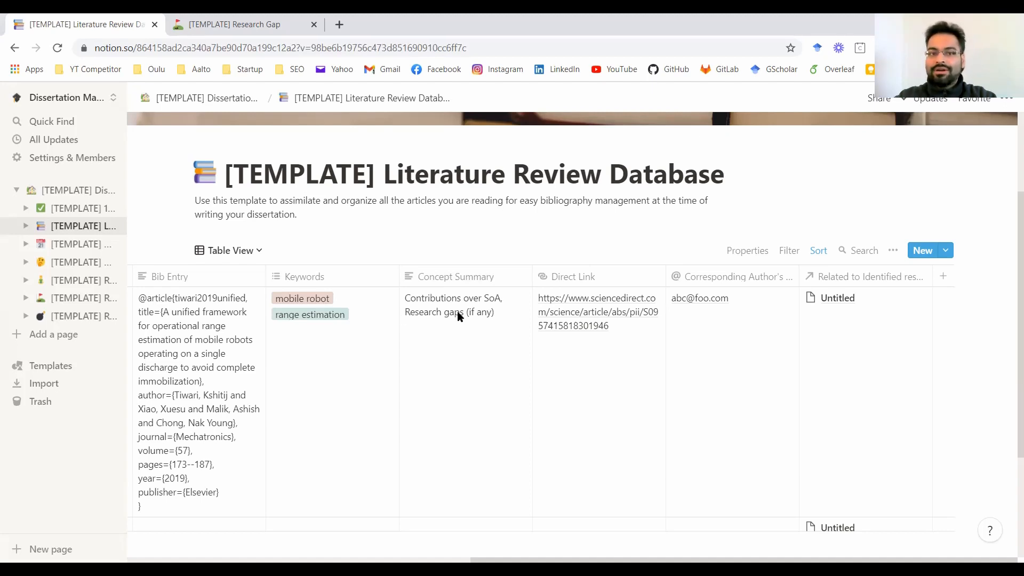
pyautogui.moveTo(493, 320)
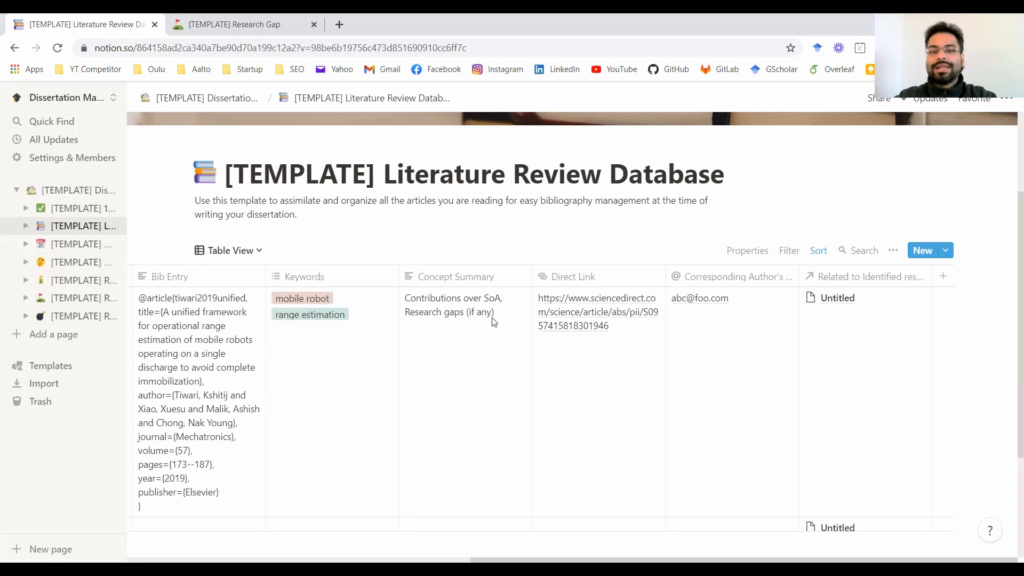
pyautogui.moveTo(418, 334)
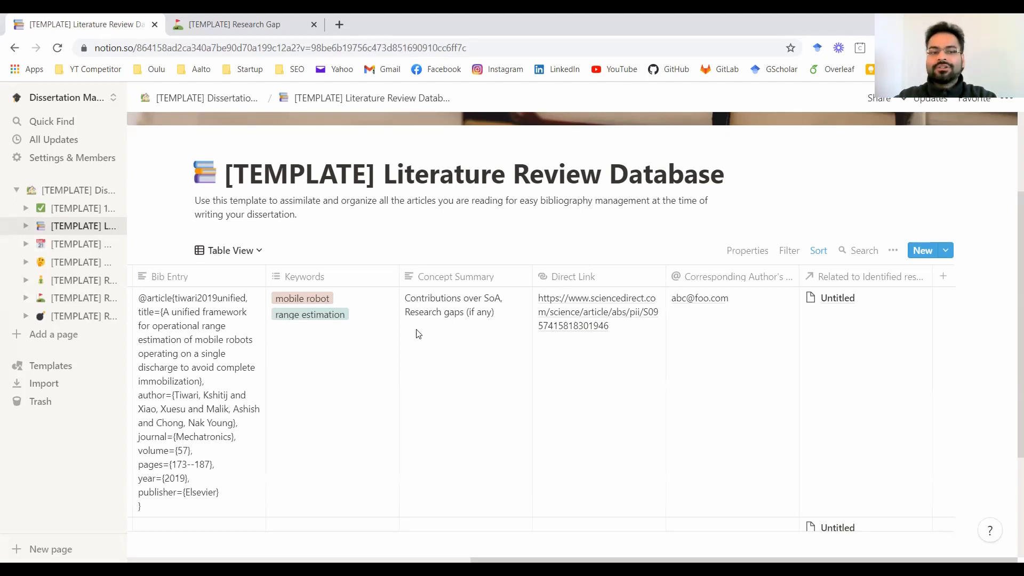
pyautogui.moveTo(239, 24)
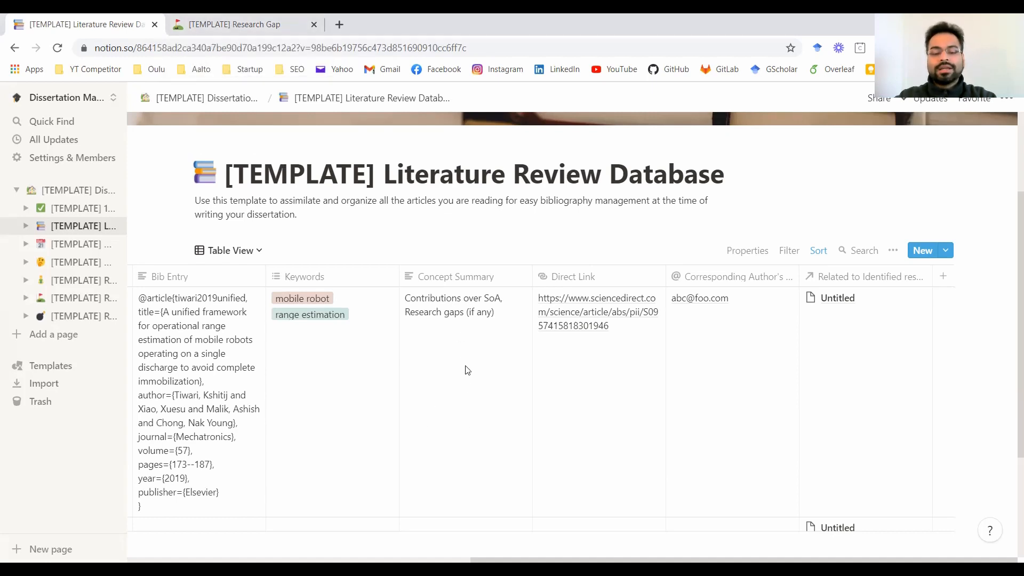
pyautogui.moveTo(454, 501)
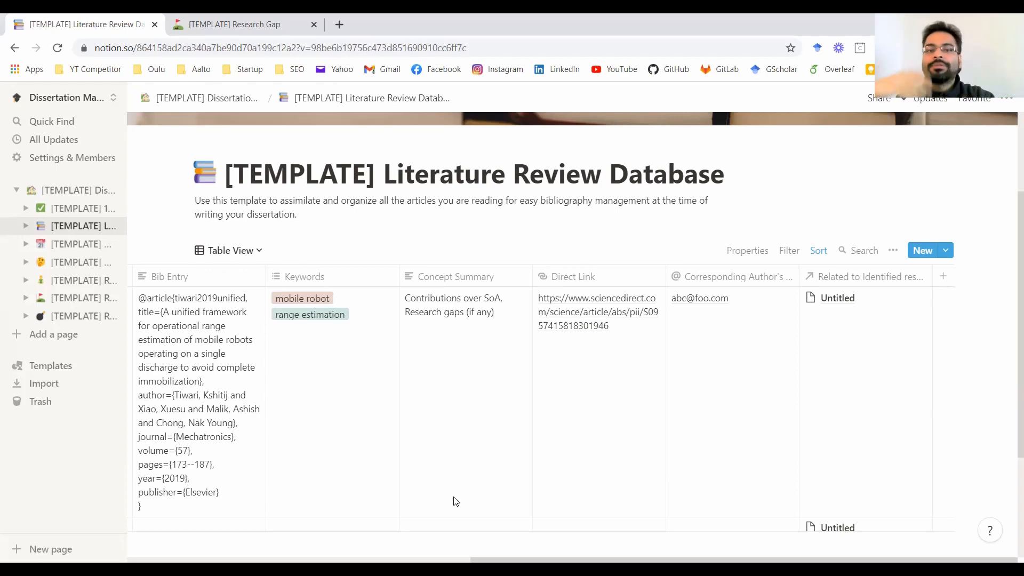
pyautogui.moveTo(252, 152)
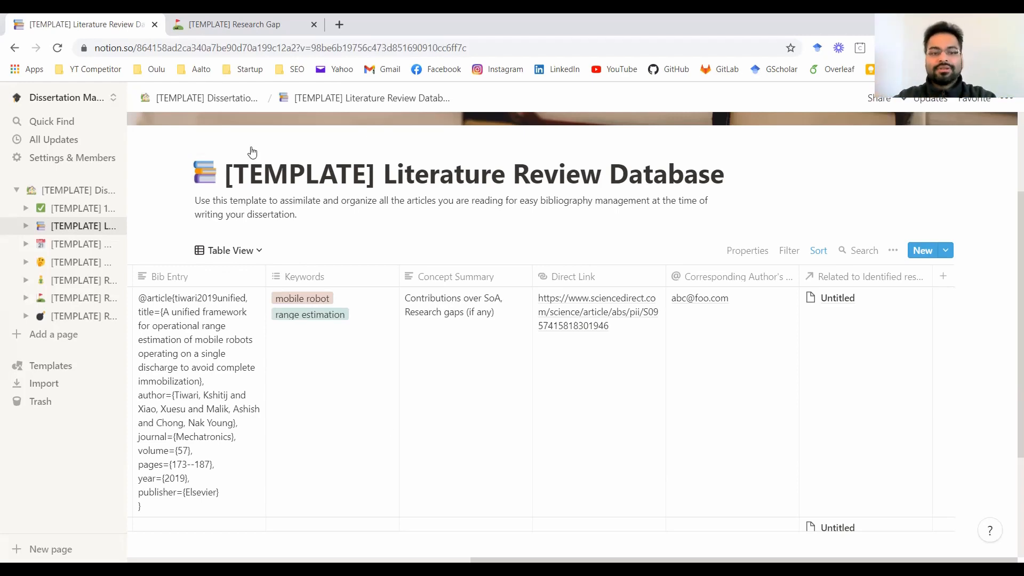
# Switch to the '[TEMPLATE] Research Gap' browser tab.
pyautogui.click(235, 24)
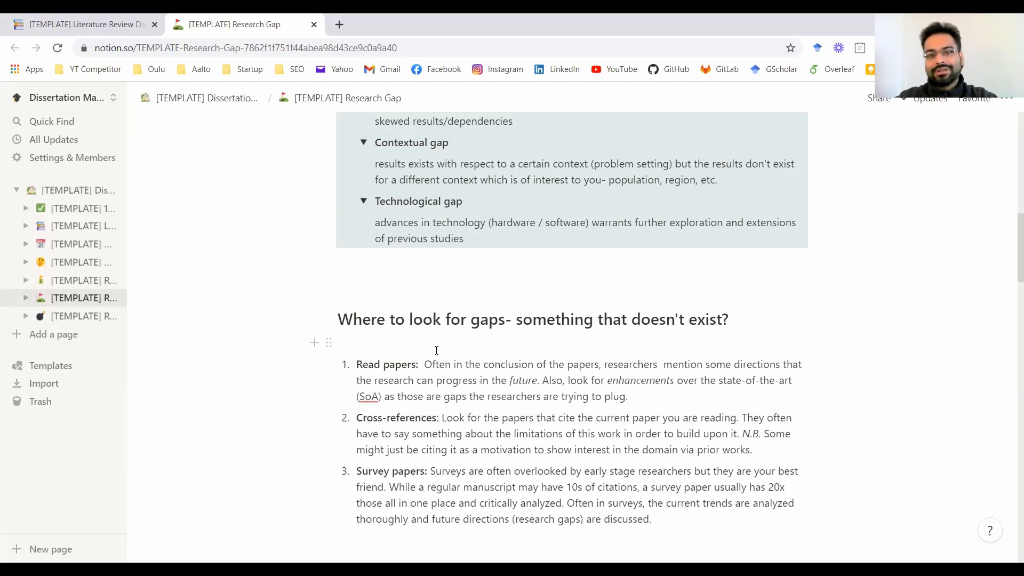
pyautogui.click(627, 396)
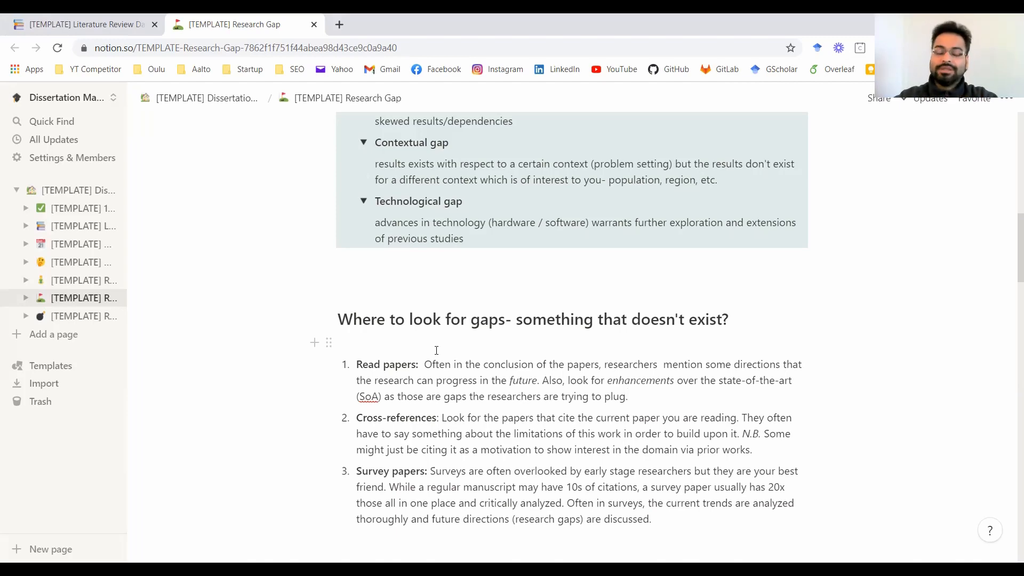
pyautogui.scroll(-3)
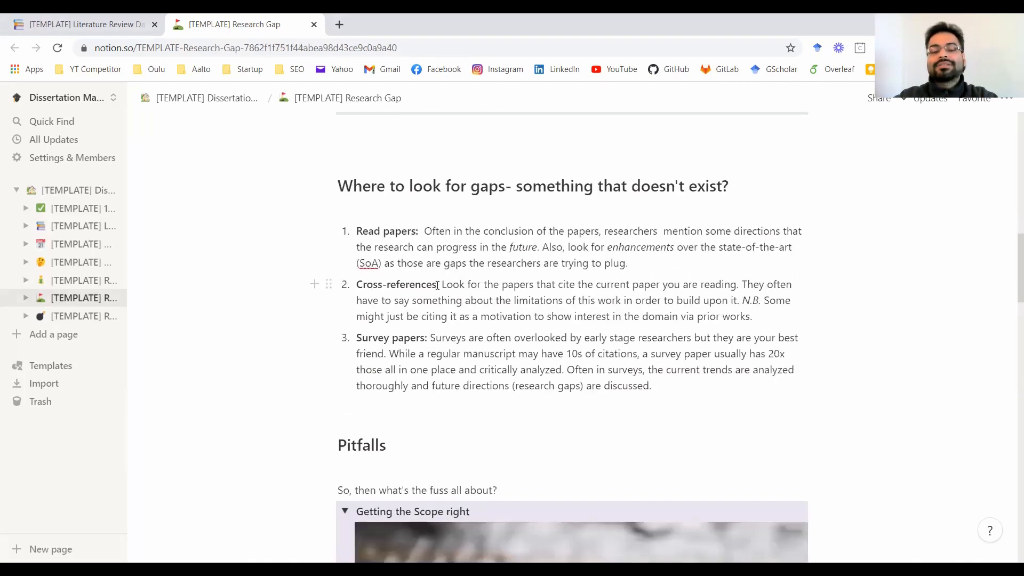
pyautogui.scroll(3)
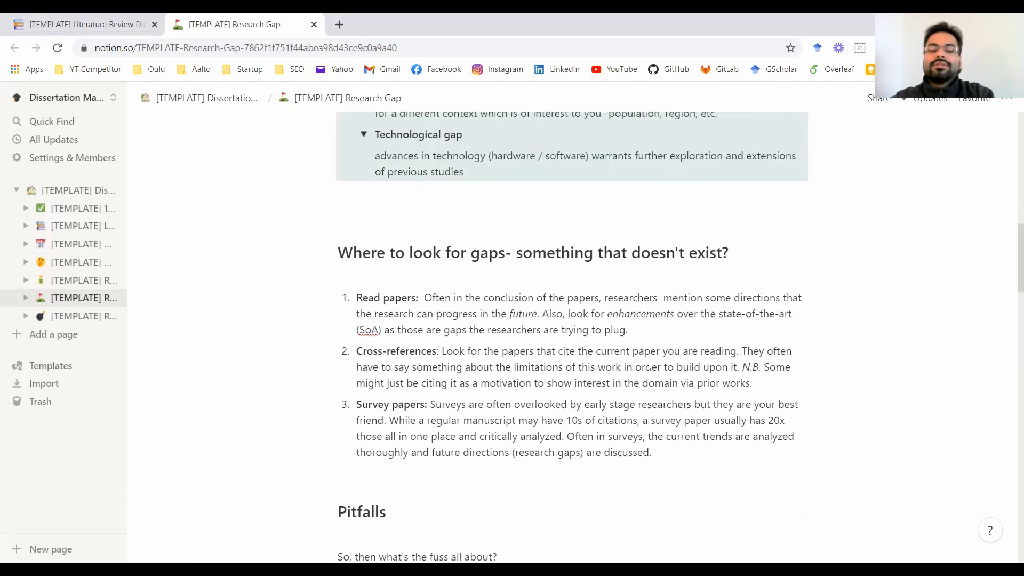
pyautogui.click(627, 329)
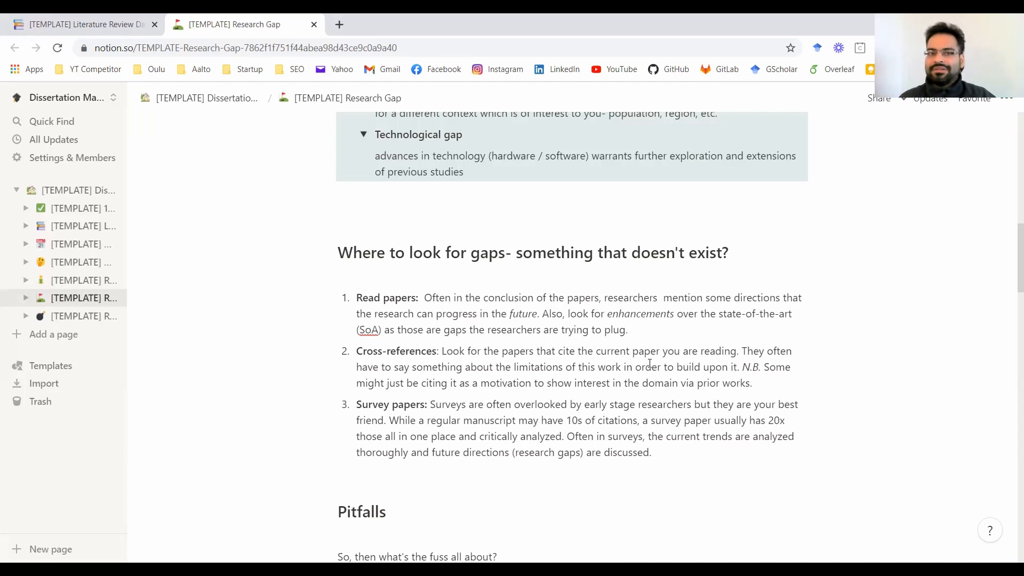
pyautogui.click(627, 329)
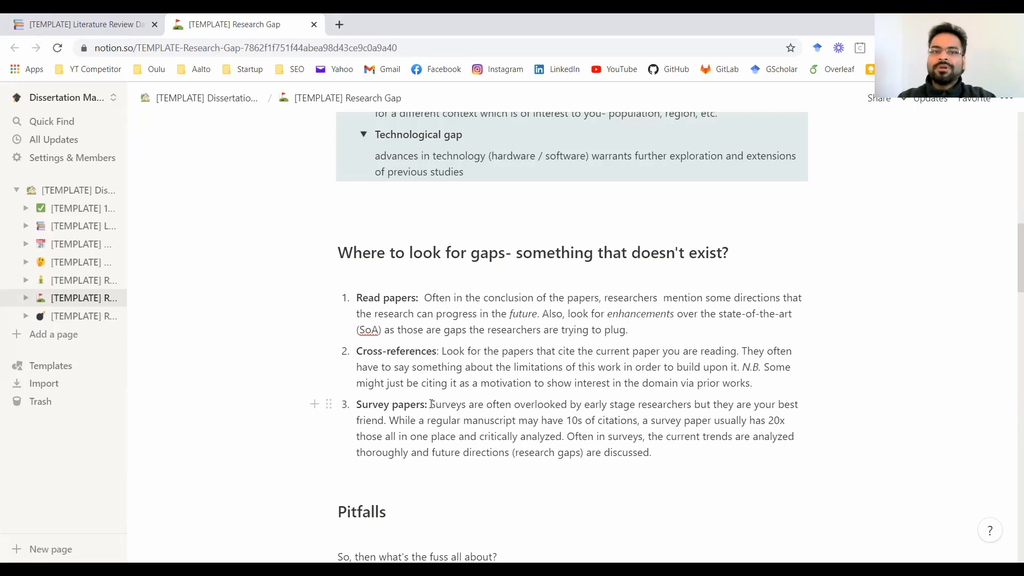
pyautogui.click(626, 329)
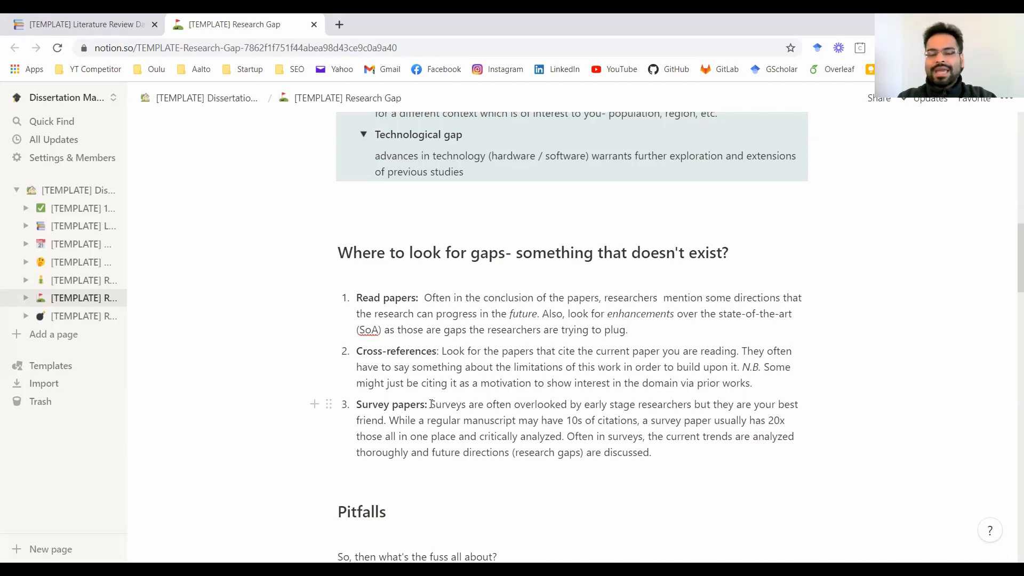
pyautogui.click(627, 330)
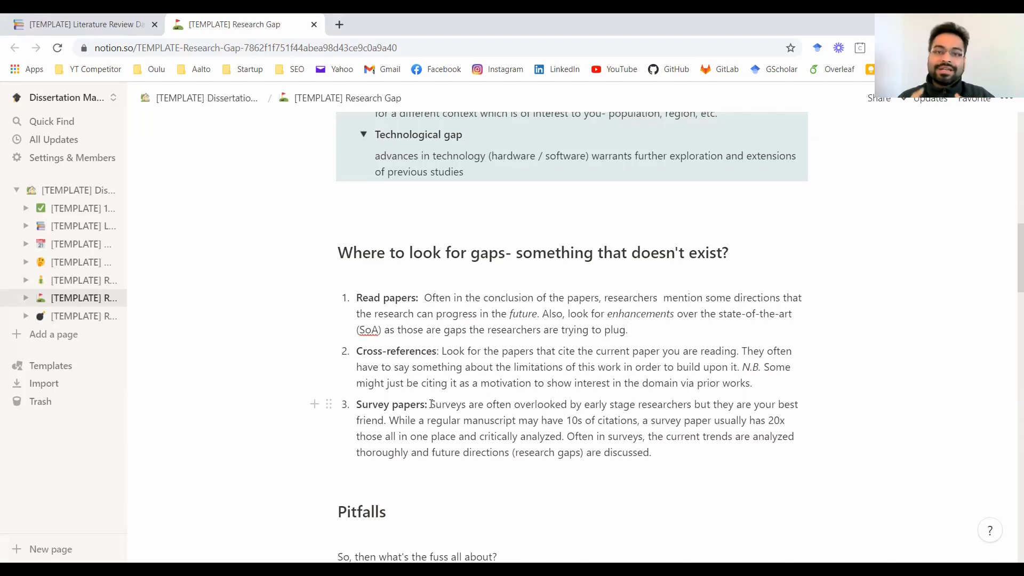
pyautogui.click(627, 329)
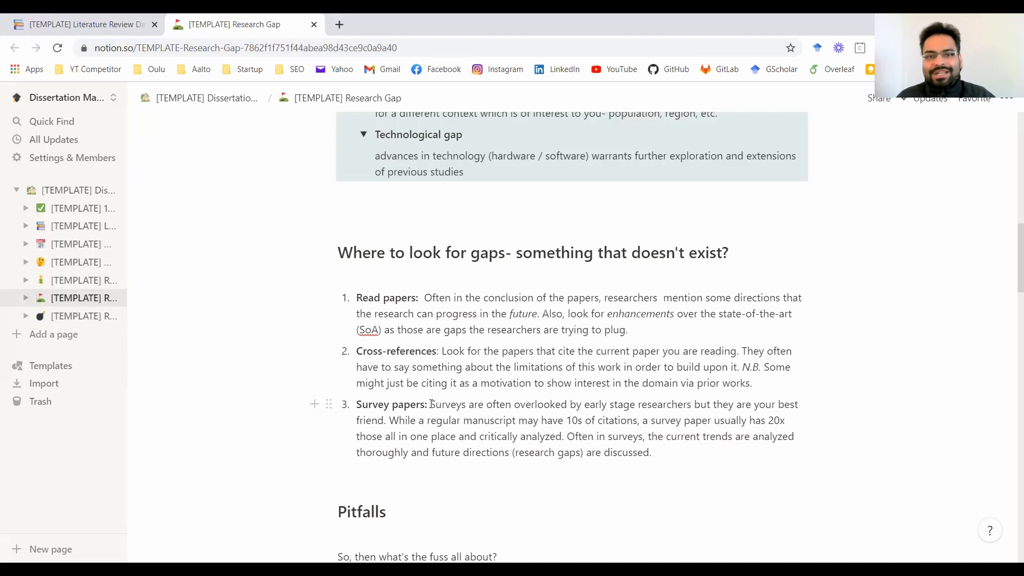
pyautogui.click(627, 329)
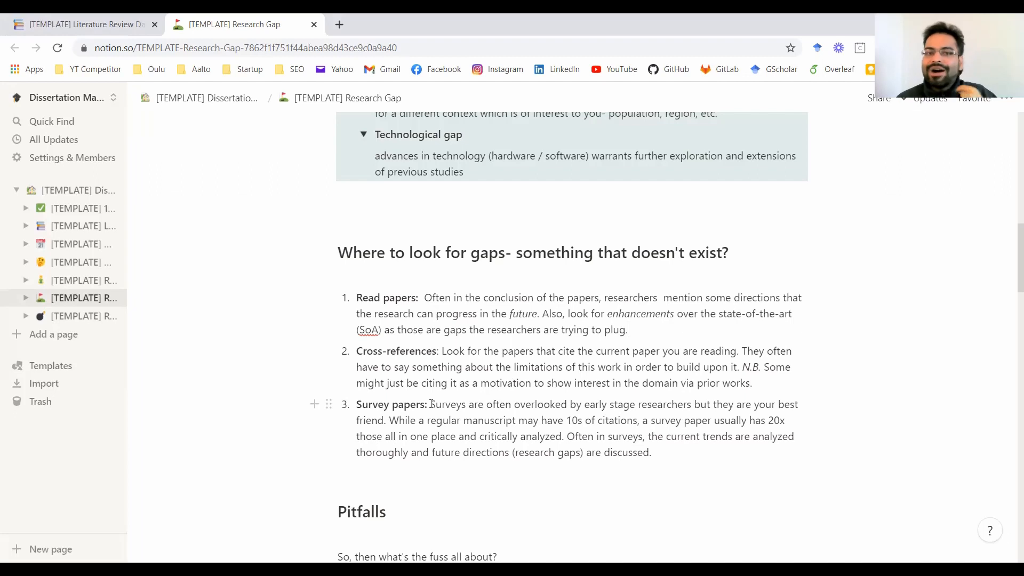
pyautogui.click(627, 330)
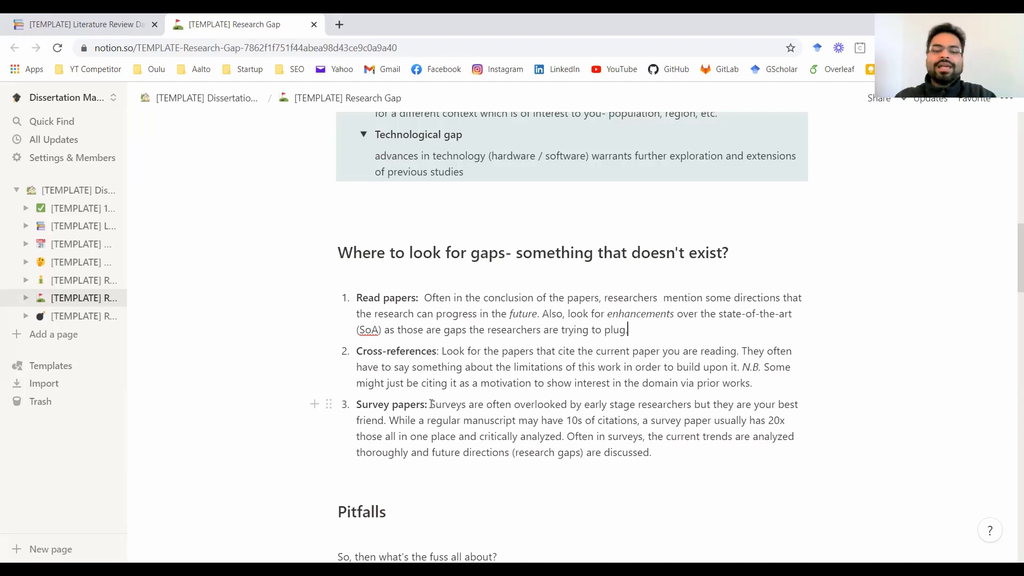
pyautogui.moveTo(517, 355)
pyautogui.write('.')
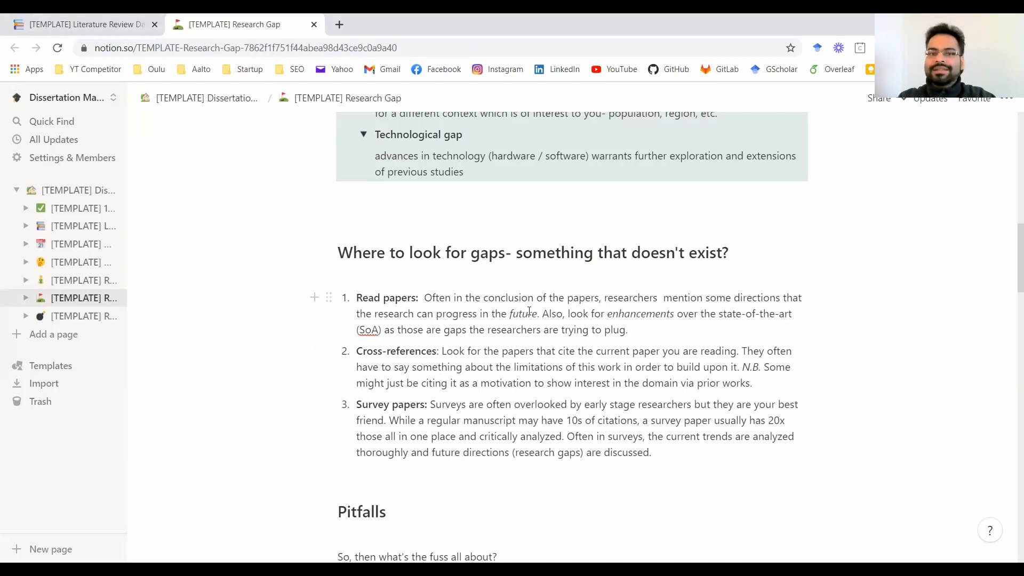
pyautogui.click(627, 329)
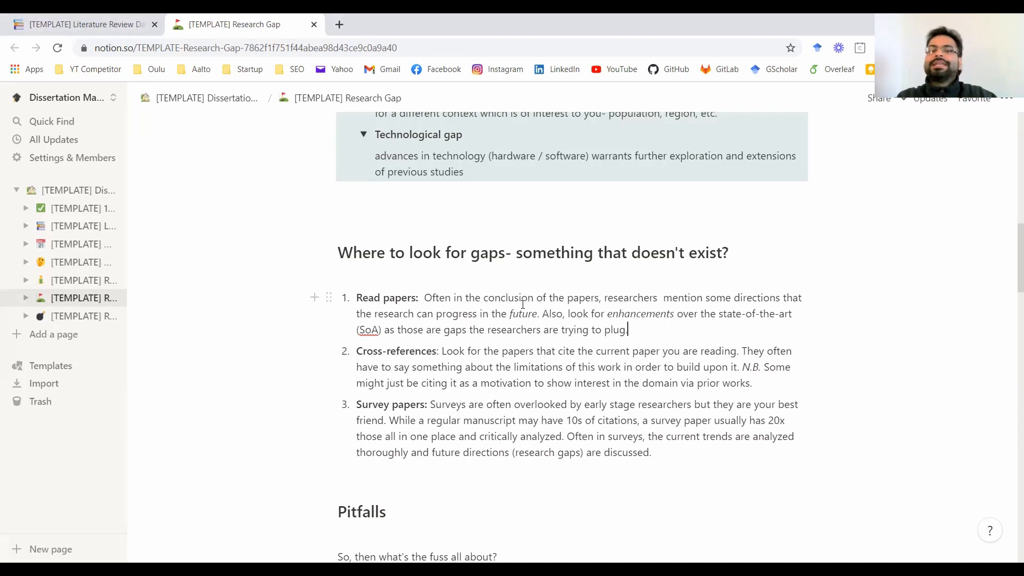
# Scroll back up to the gap definitions, then down toward the 'Where to look for gaps' tips.
pyautogui.scroll(3)
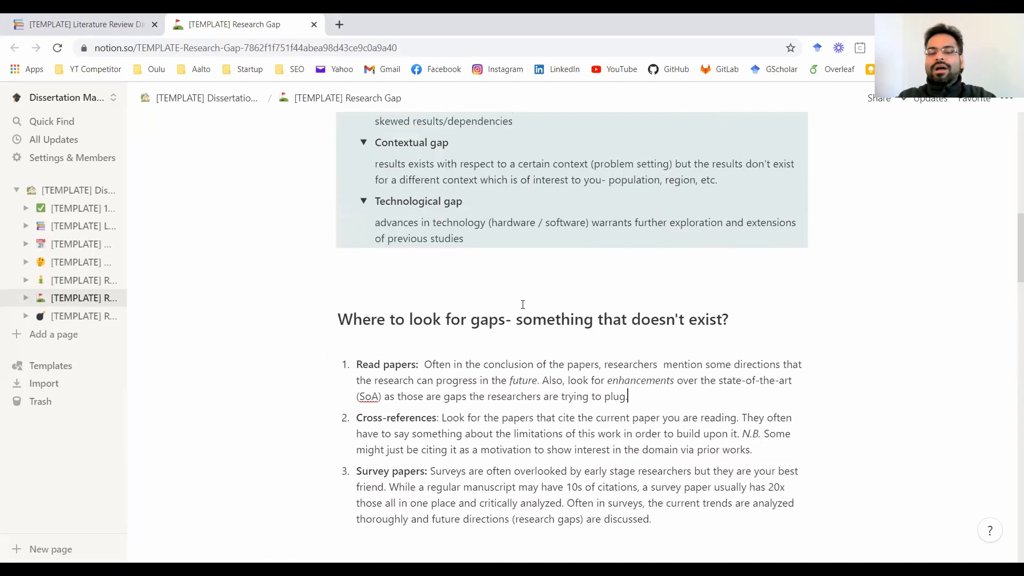
pyautogui.scroll(3)
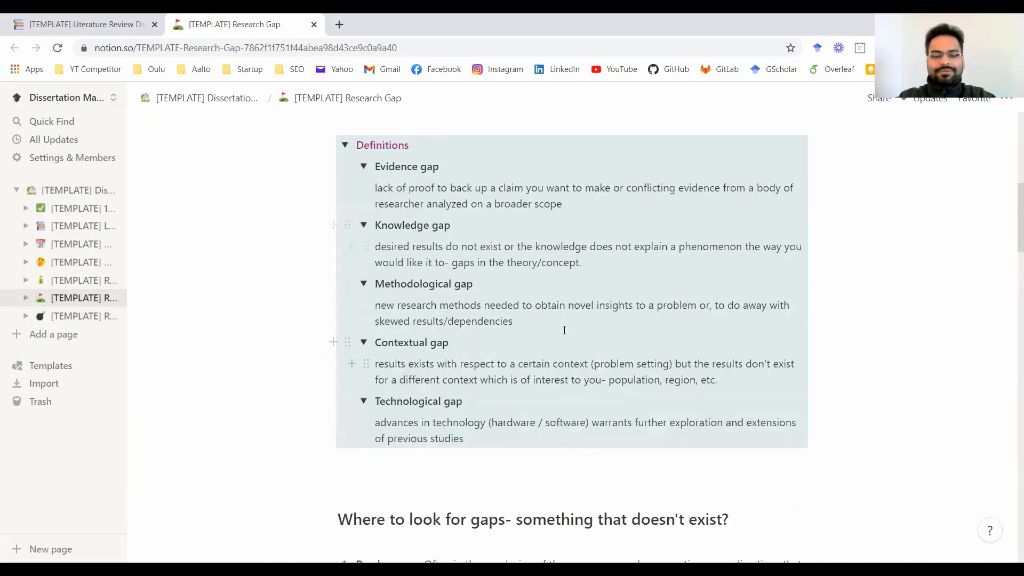
pyautogui.moveTo(564, 305)
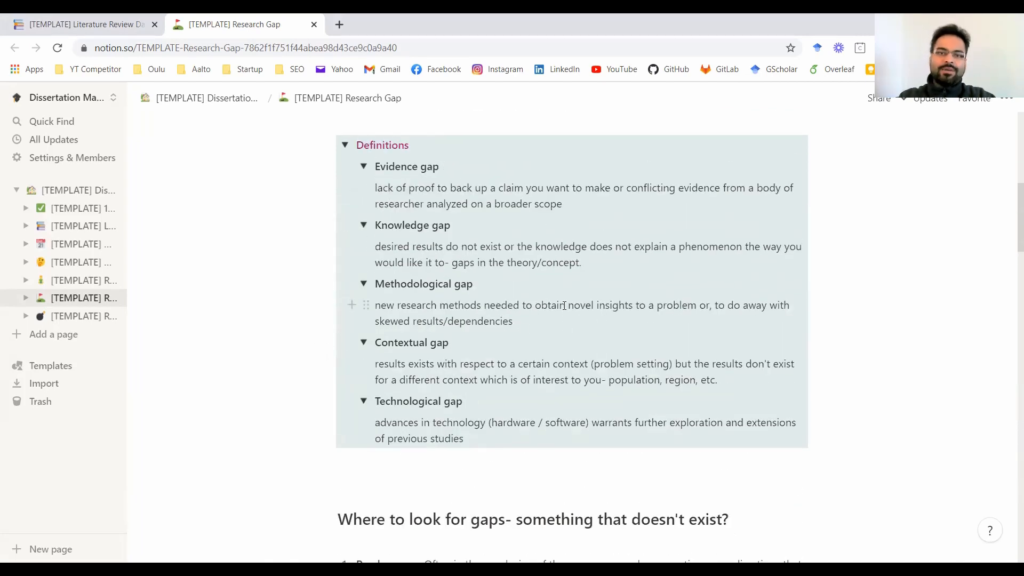
pyautogui.scroll(-3)
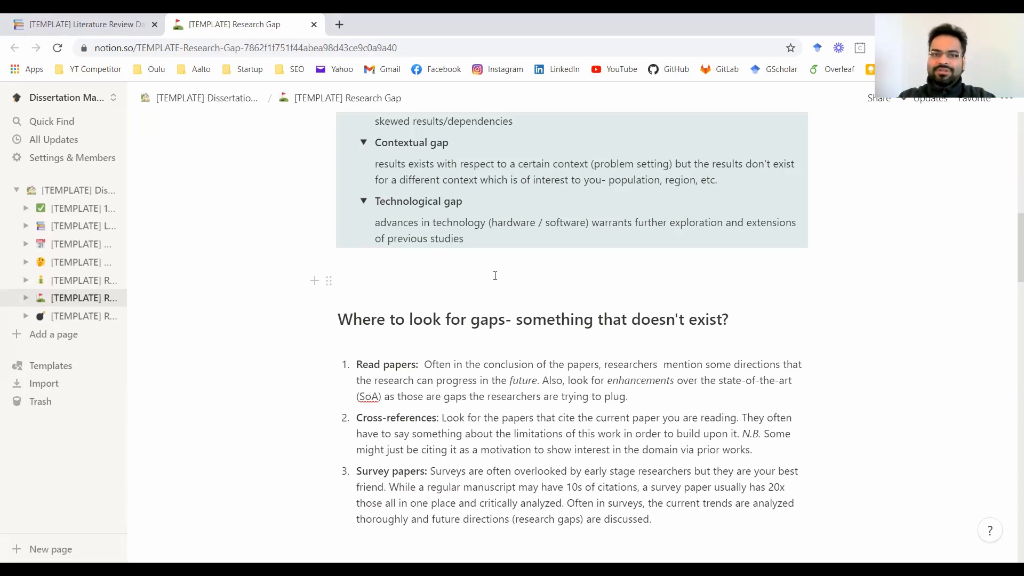
pyautogui.click(628, 396)
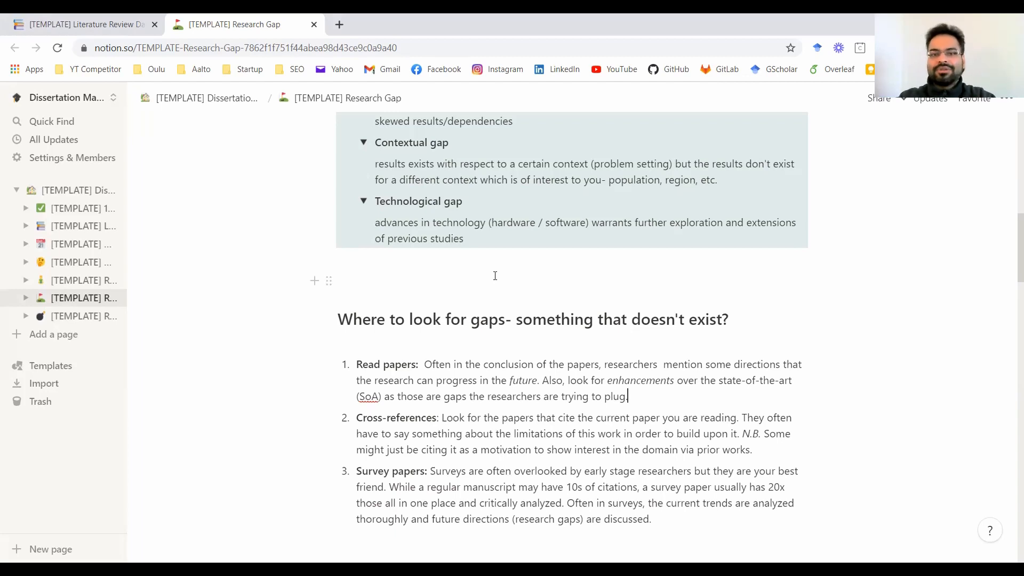
pyautogui.moveTo(520, 326)
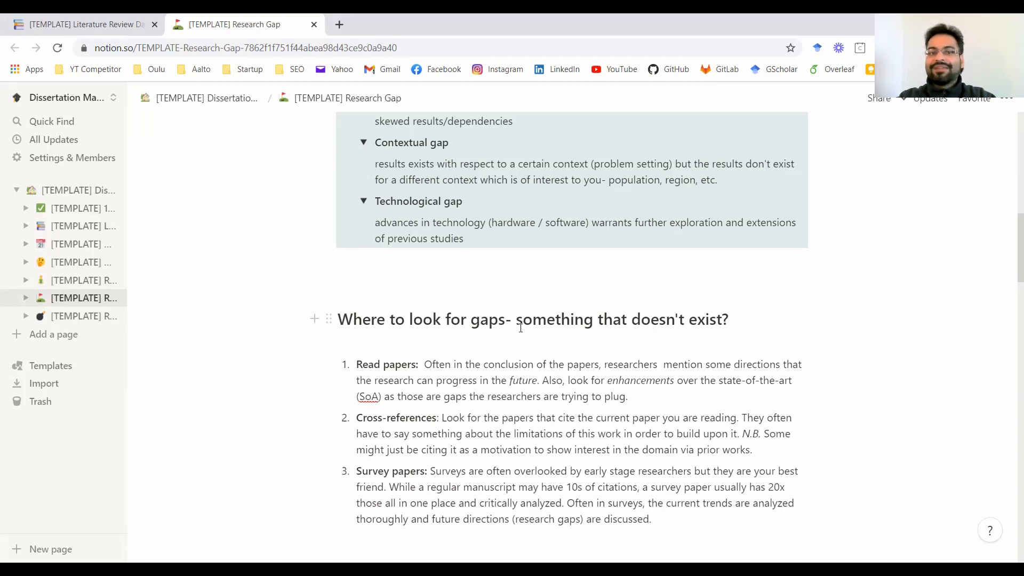
# Scroll down to the Pitfalls heading and the 'Getting the Scope right' jigsaw explanation.
pyautogui.scroll(-3)
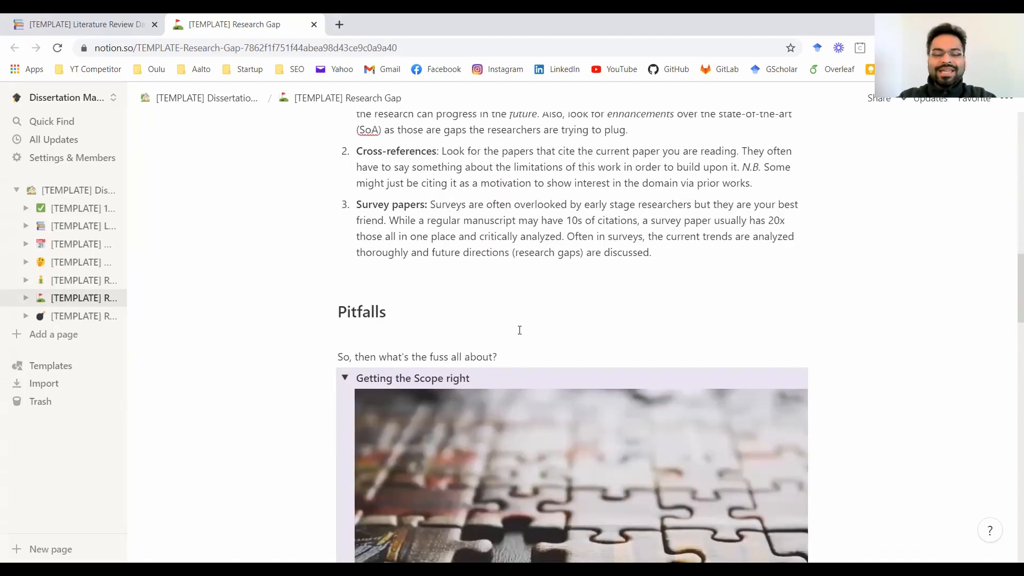
pyautogui.scroll(-3)
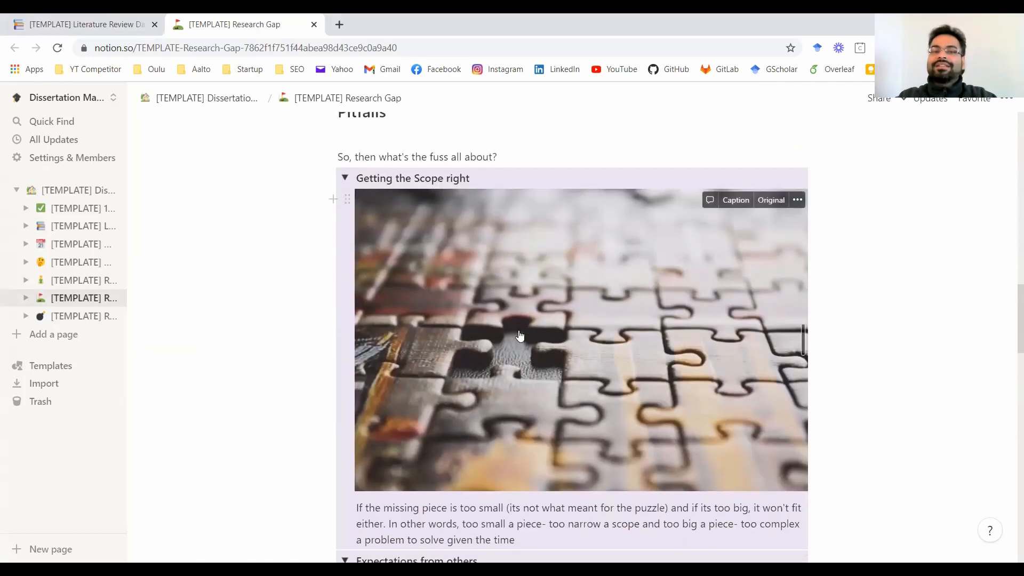
pyautogui.moveTo(550, 394)
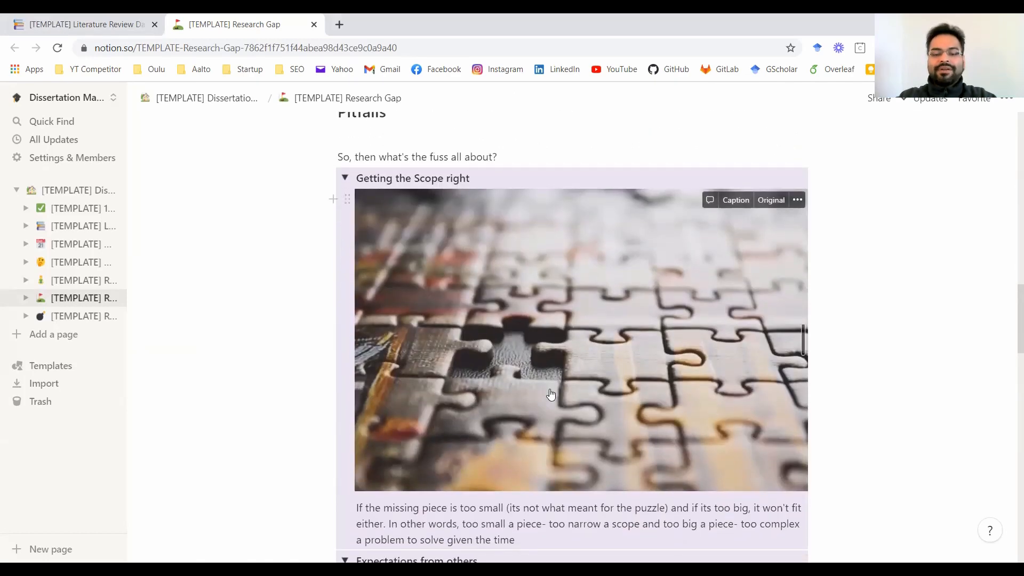
pyautogui.moveTo(497, 340)
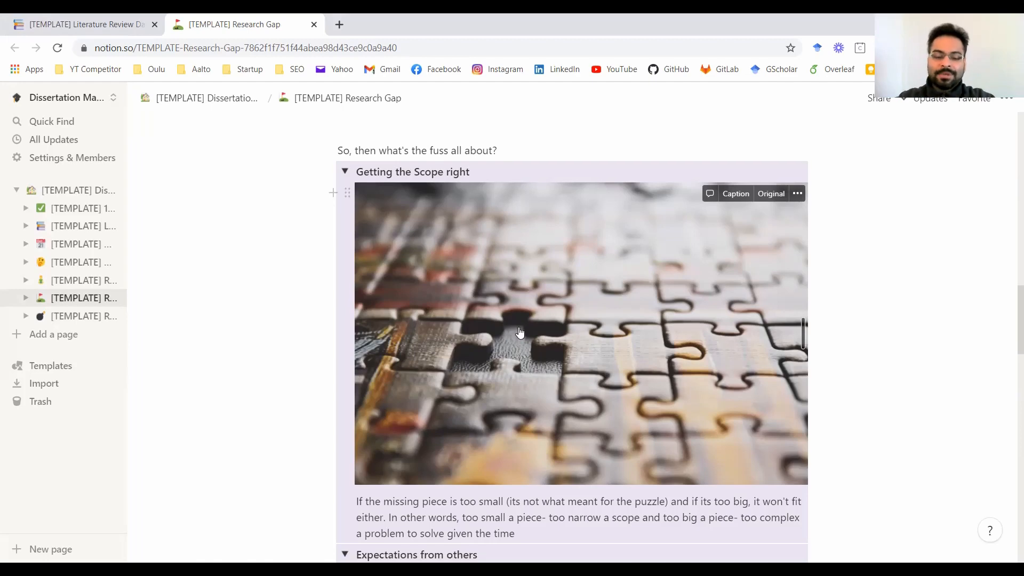
# Scroll to the 'Expectations from others' pitfall with its umbrella silhouette image.
pyautogui.scroll(-3)
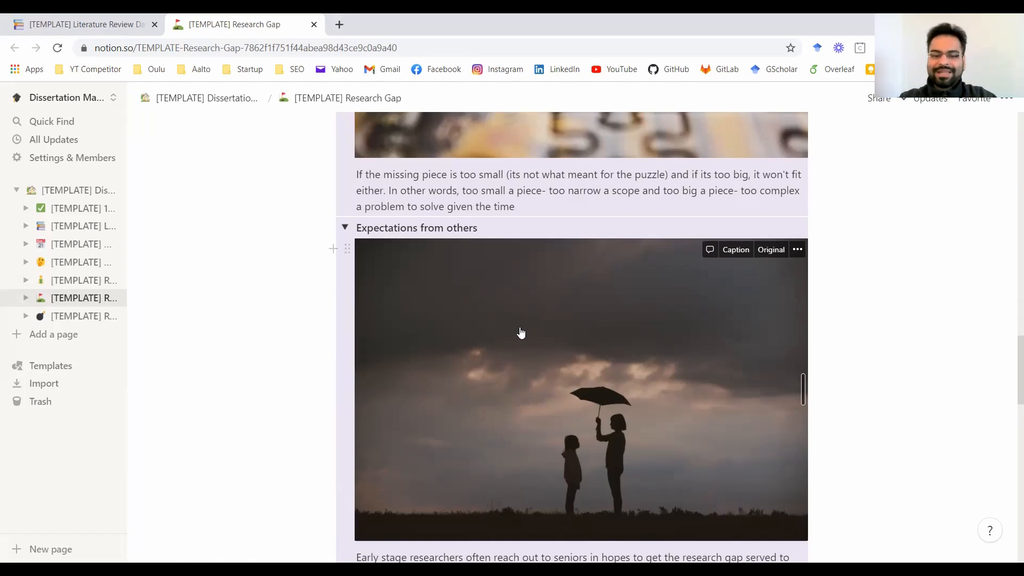
# Scroll to the 'Quantity of papers as a distractor' pitfall showing open books.
pyautogui.scroll(-3)
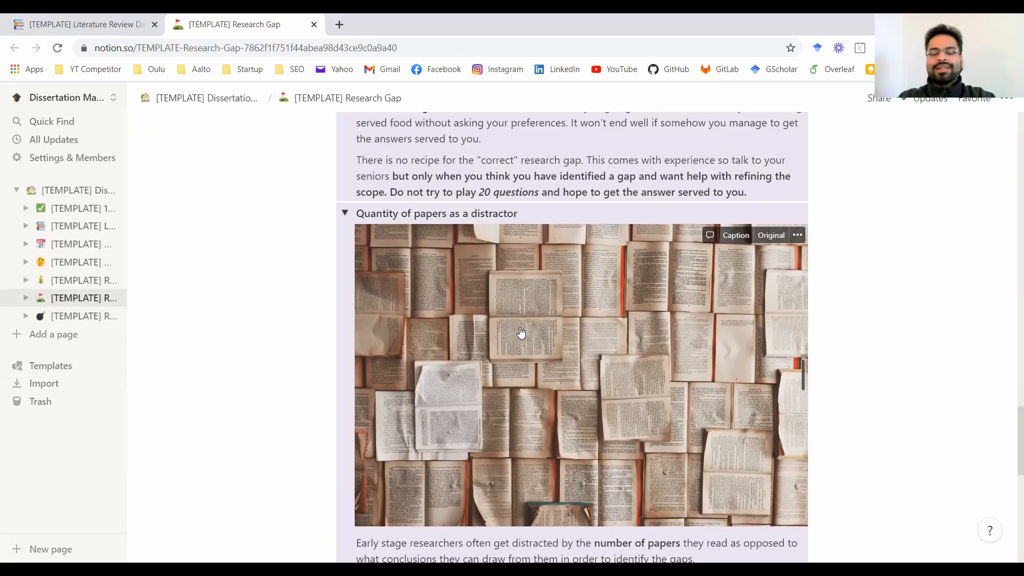
pyautogui.moveTo(519, 336)
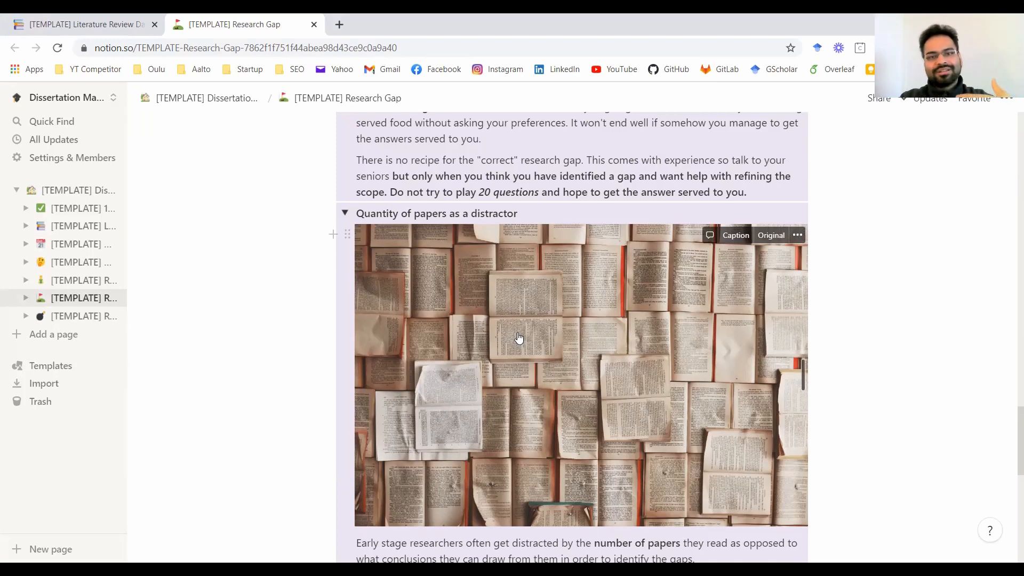
pyautogui.moveTo(516, 330)
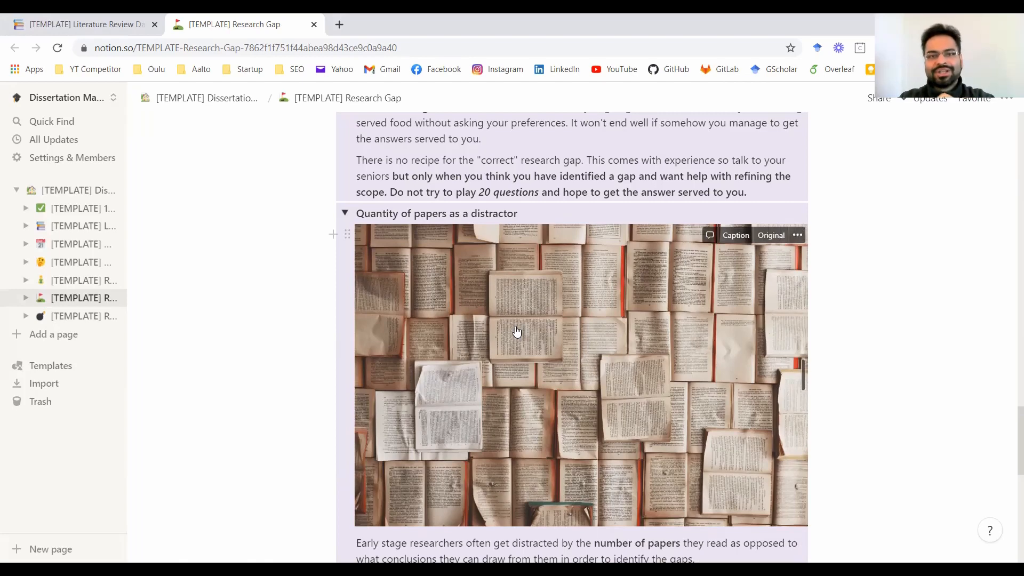
pyautogui.moveTo(513, 338)
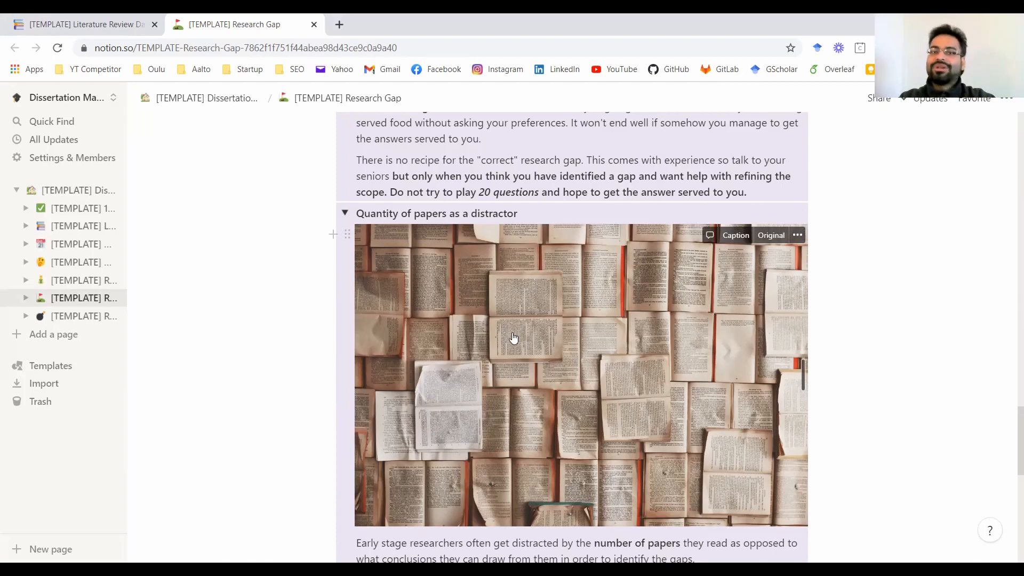
# Scroll to the bottom, showing the coming-soon 'What next after you identify your research gap?' section.
pyautogui.scroll(-3)
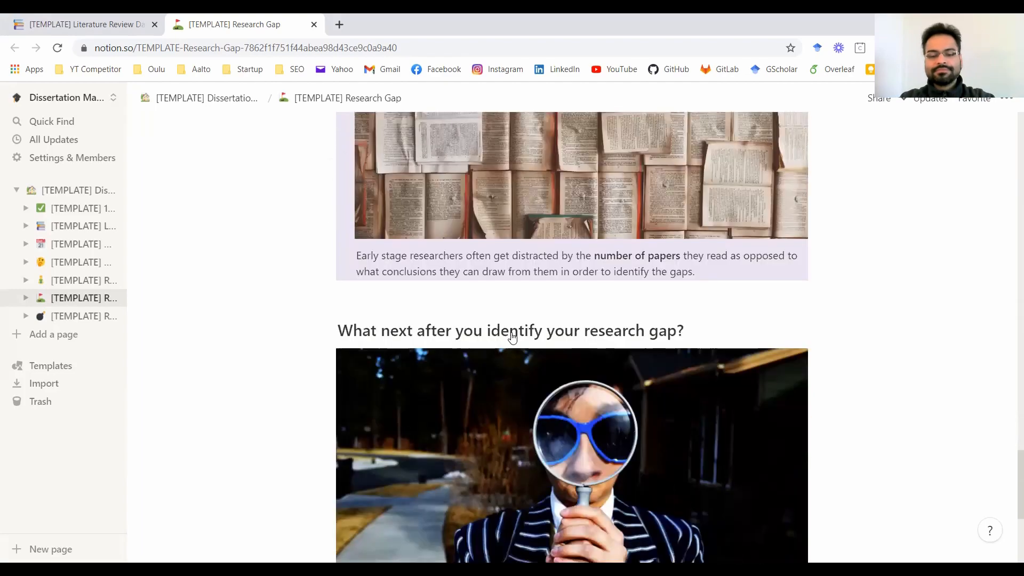
pyautogui.scroll(-3)
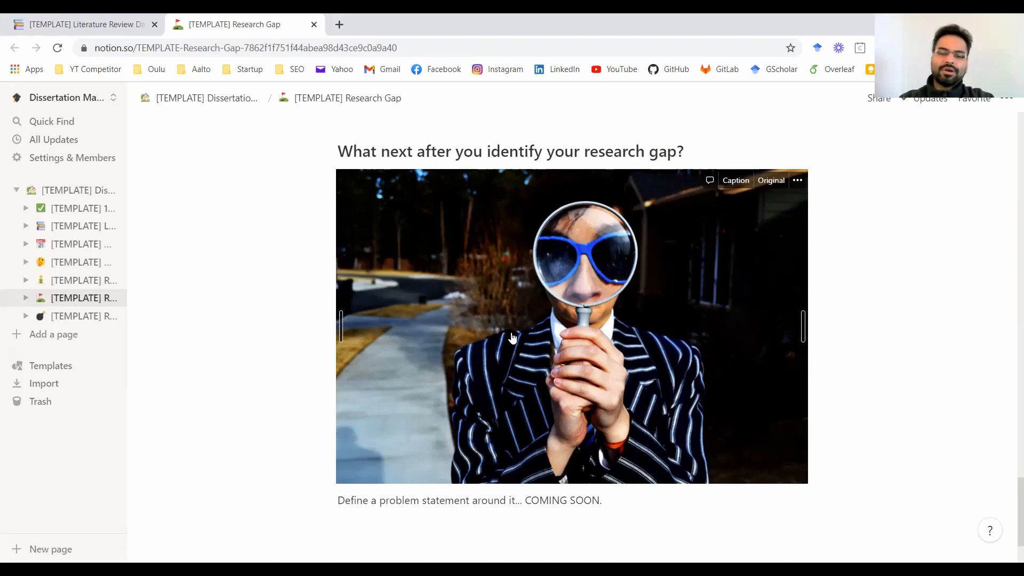
pyautogui.moveTo(498, 312)
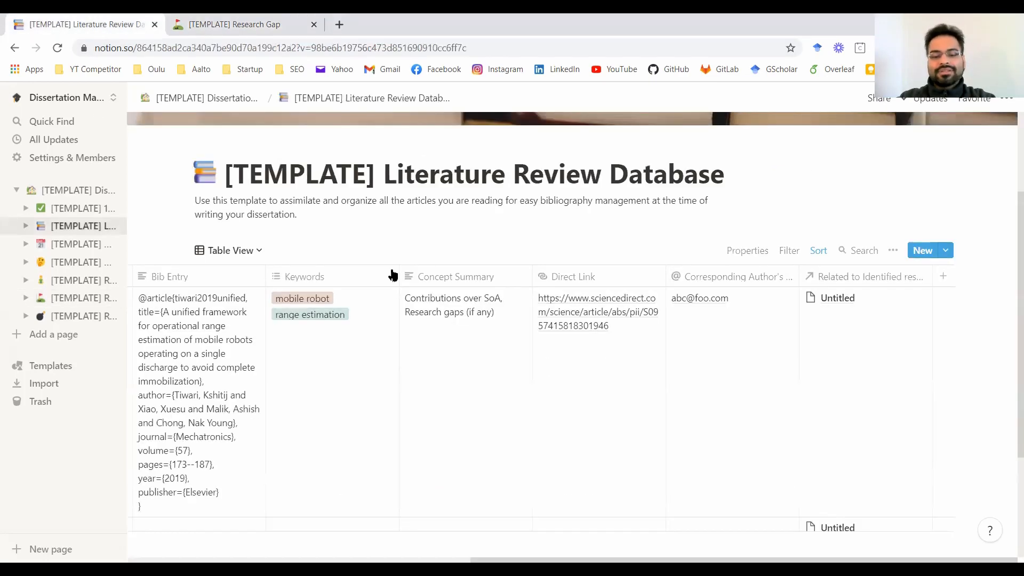
pyautogui.moveTo(437, 389)
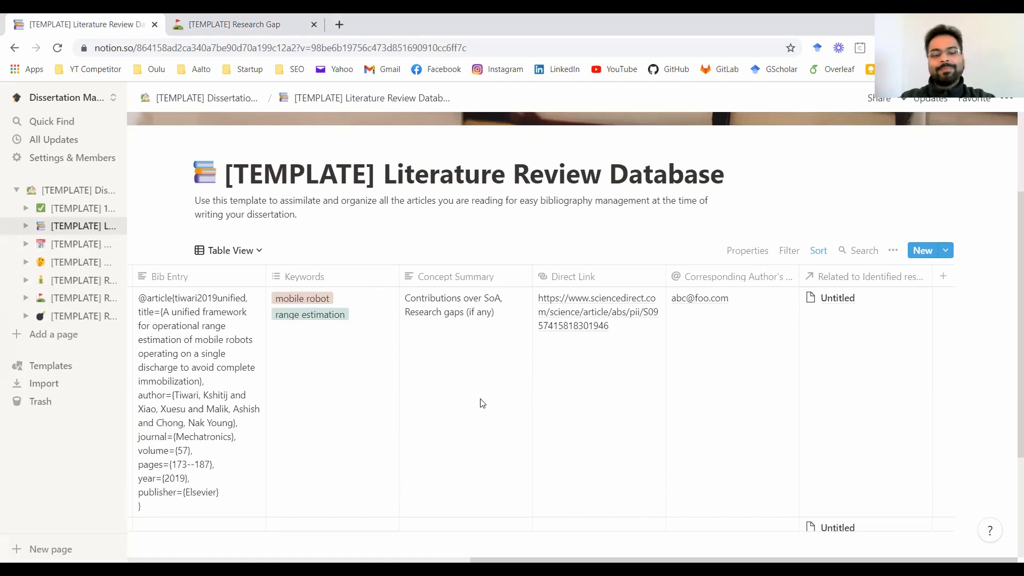
pyautogui.moveTo(478, 386)
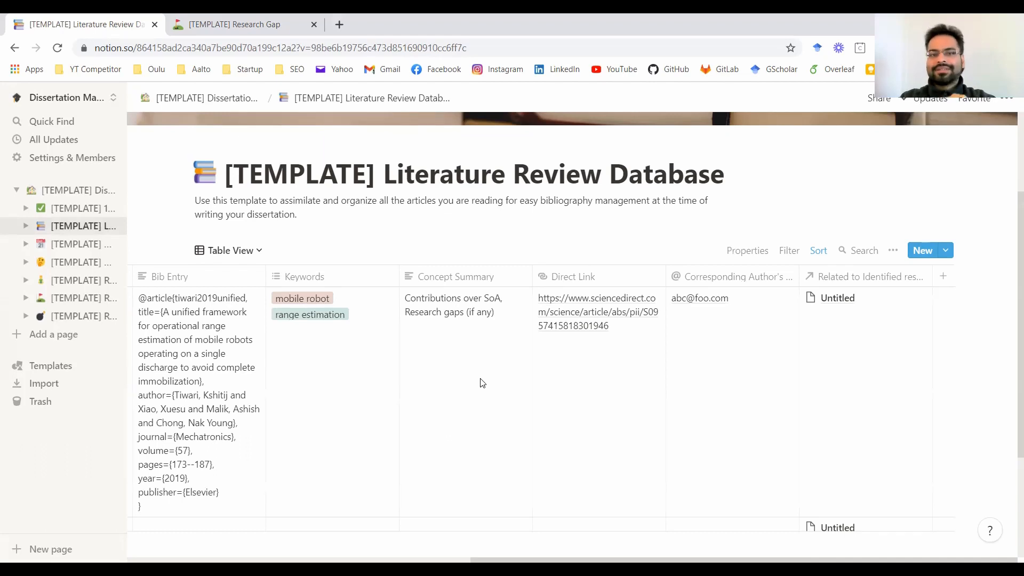
pyautogui.moveTo(501, 379)
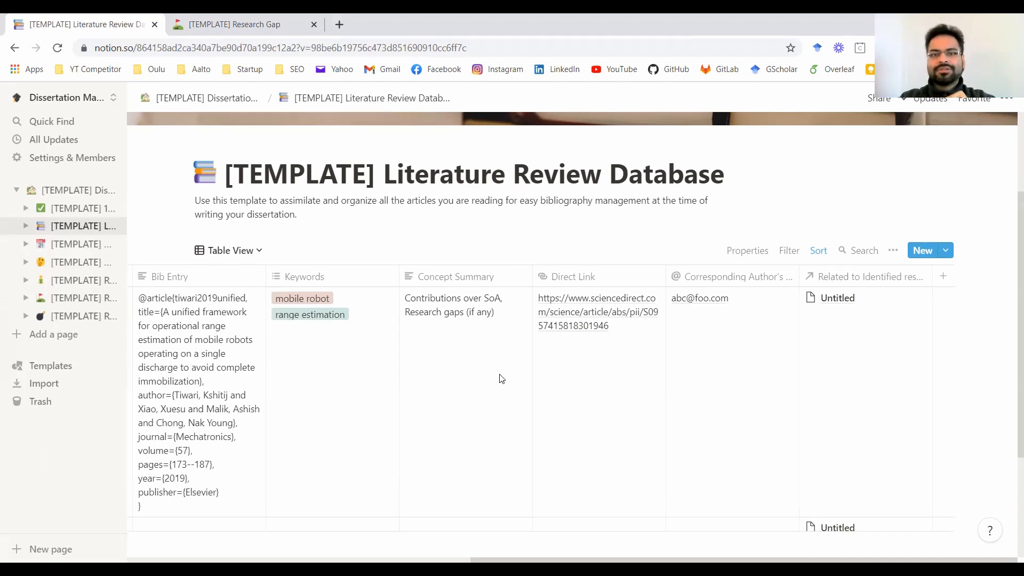
pyautogui.moveTo(620, 409)
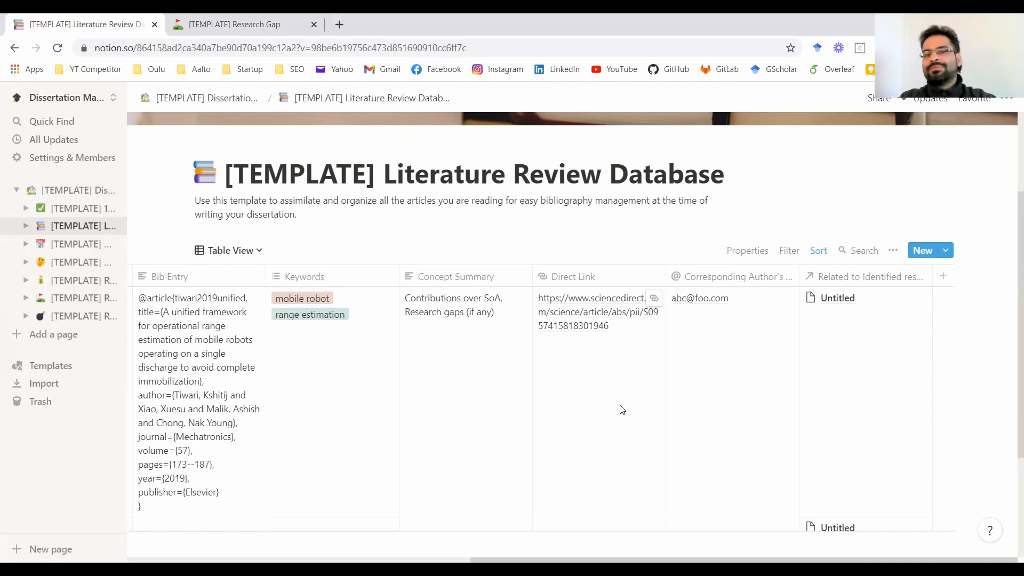
pyautogui.moveTo(613, 320)
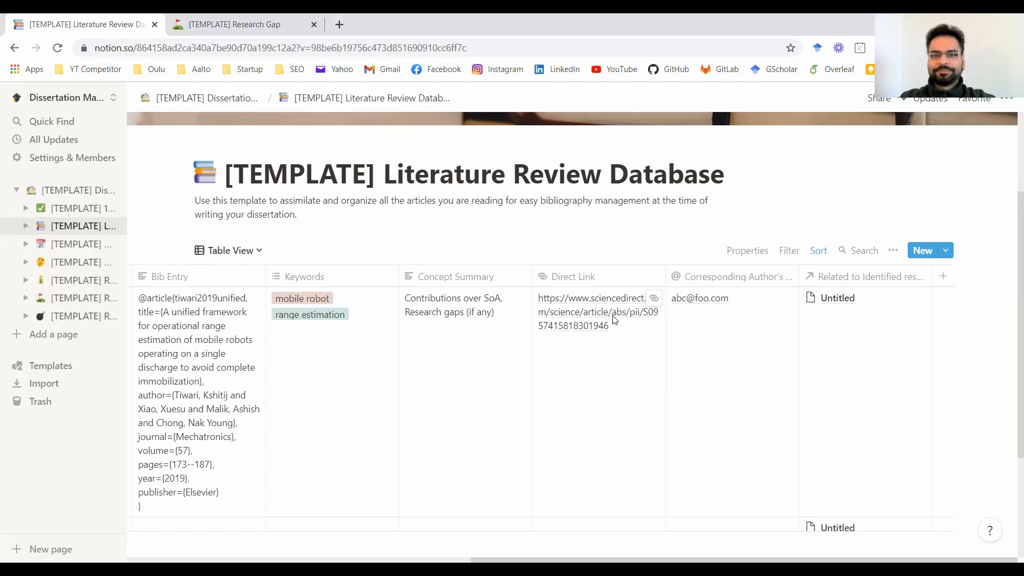